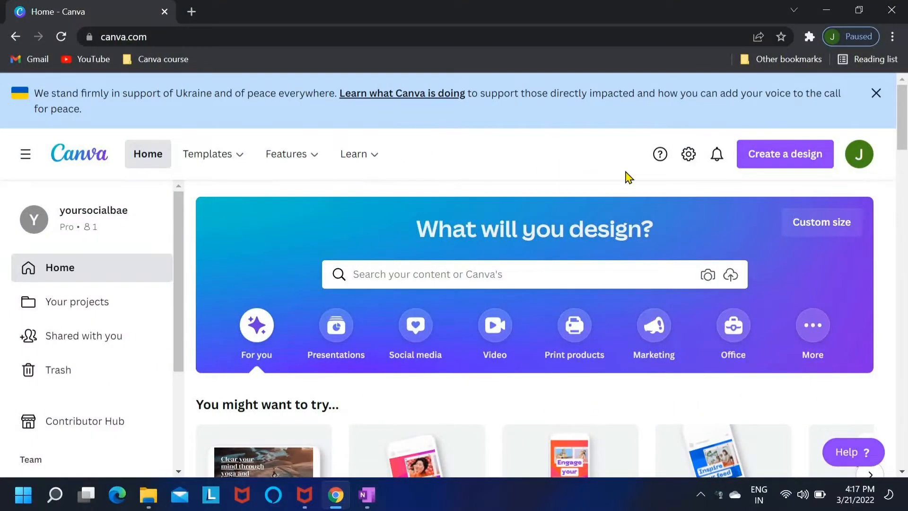
pyautogui.moveTo(800, 163)
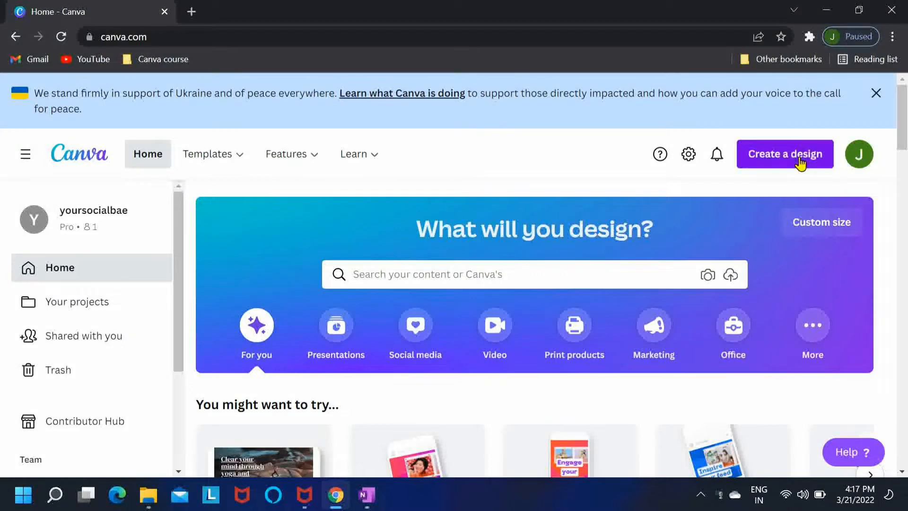
# Create a new blank Instagram Post design from the Canva home page
pyautogui.click(785, 153)
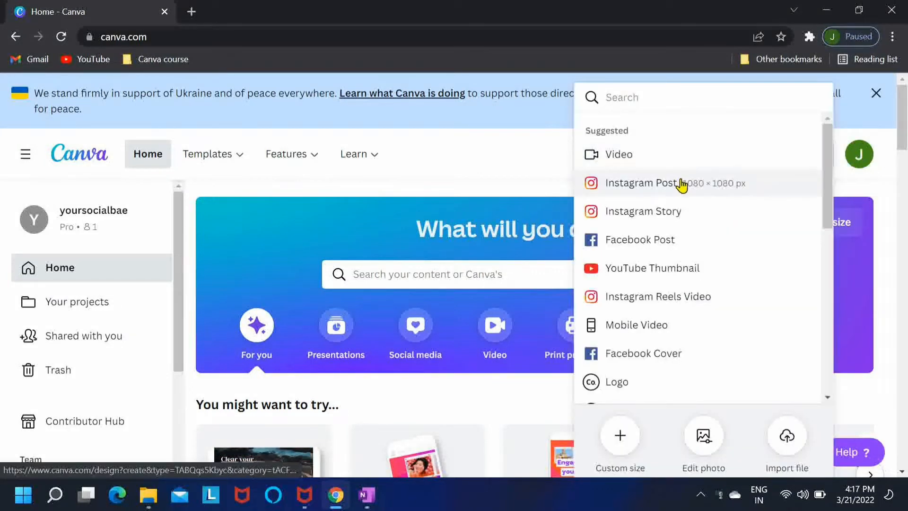
pyautogui.click(639, 184)
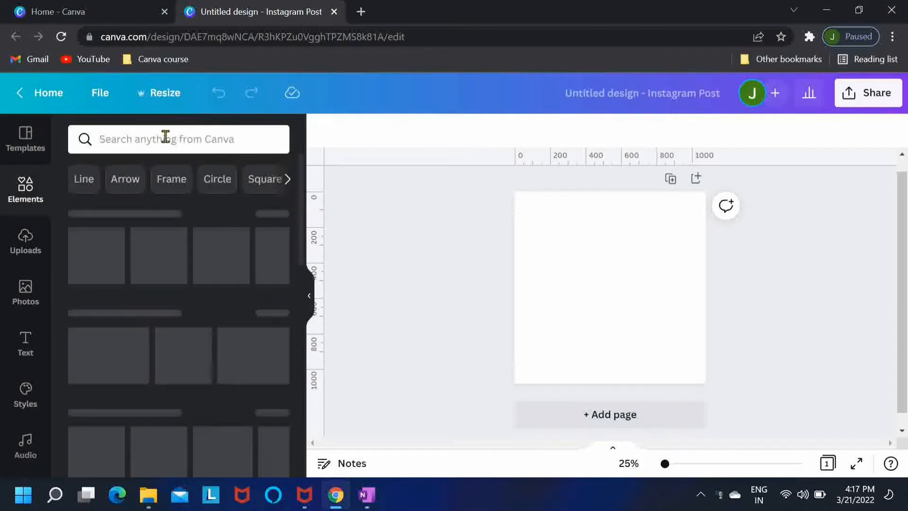
# Search Elements for 'frame', add the circular frame and resize it near the page centre
pyautogui.click(172, 139)
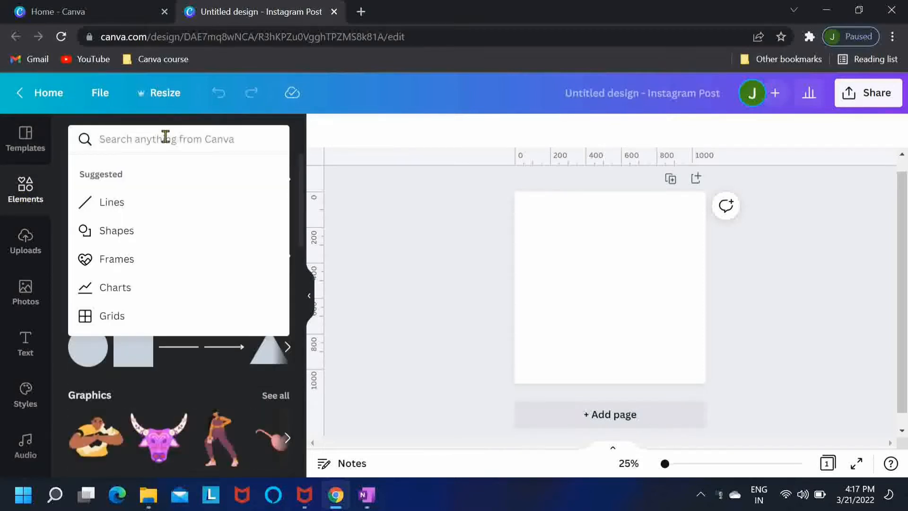
pyautogui.write('frame')
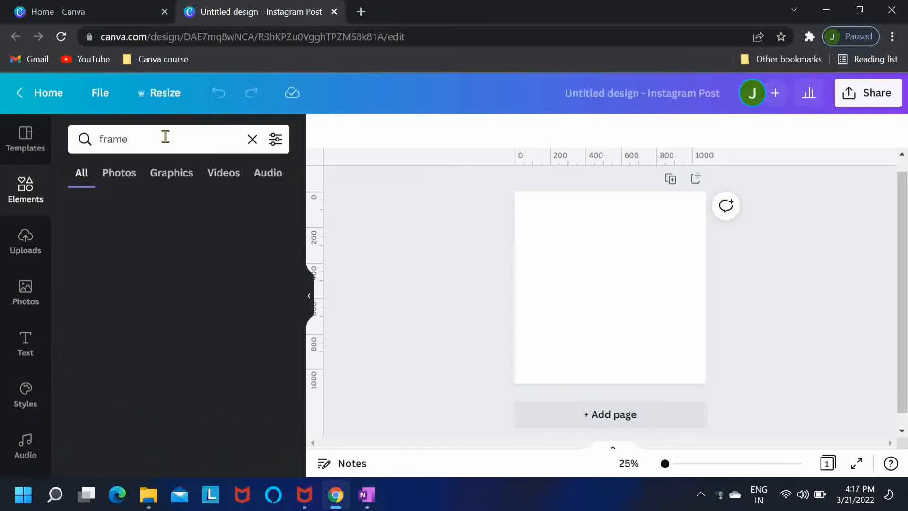
pyautogui.press('Enter')
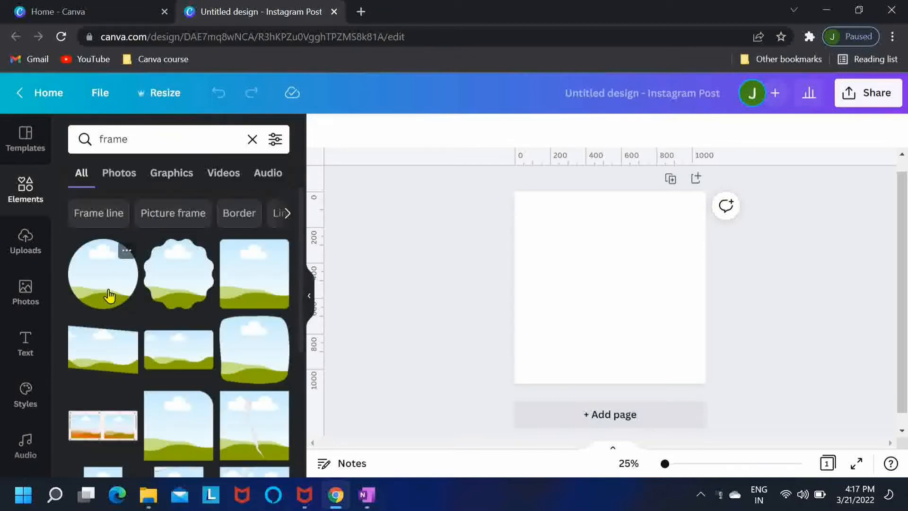
pyautogui.click(103, 274)
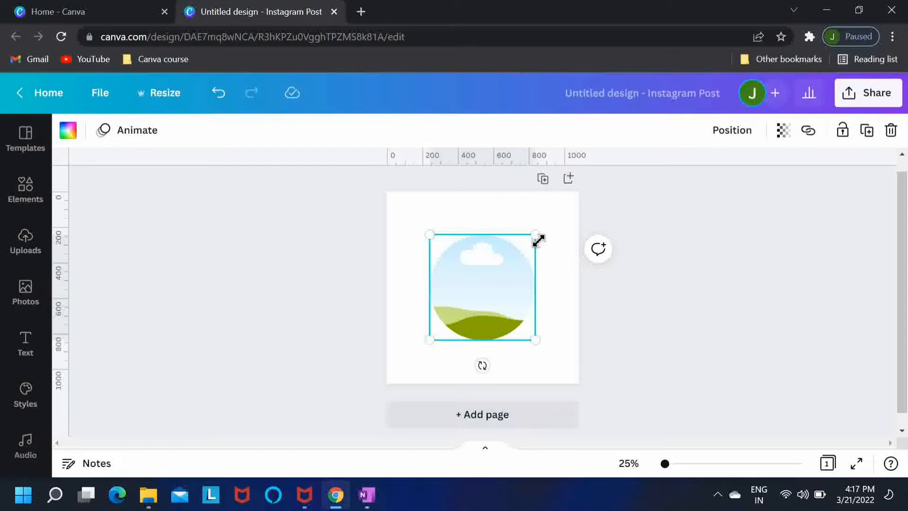
pyautogui.moveTo(536, 234); pyautogui.dragTo(532, 243)
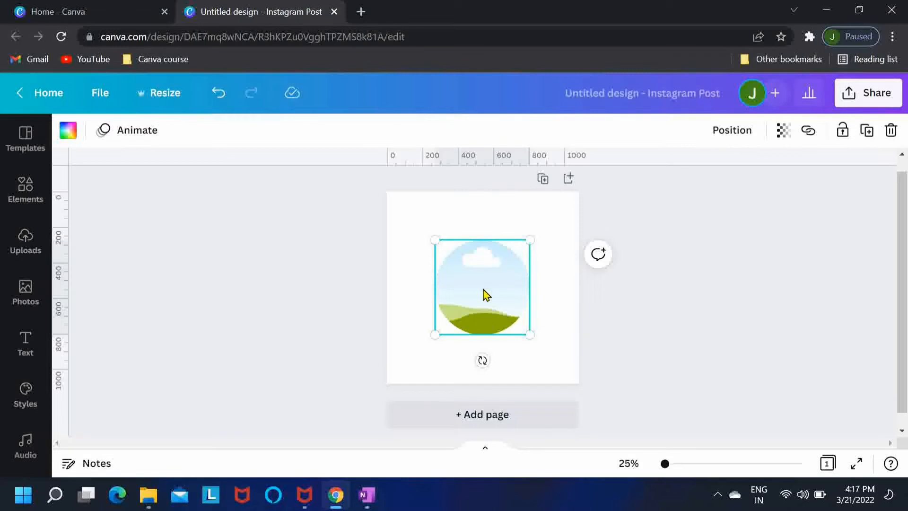
pyautogui.moveTo(243, 267)
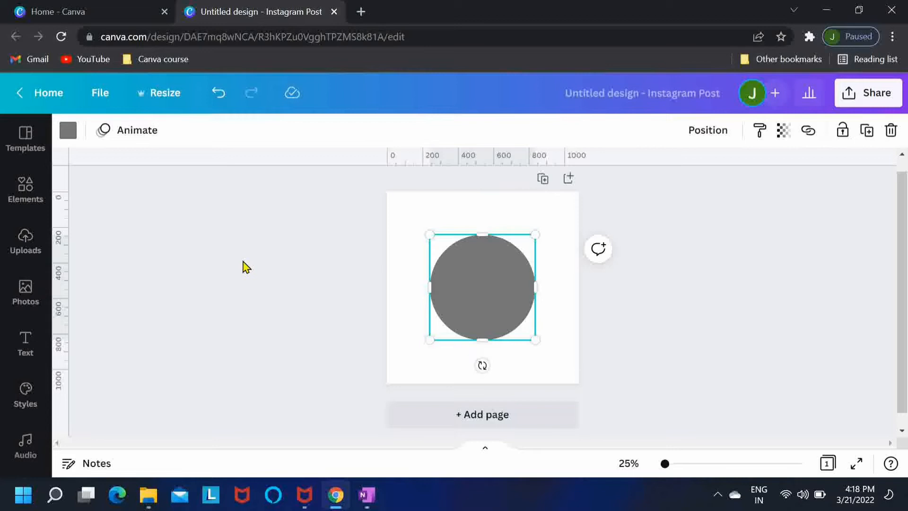
pyautogui.moveTo(68, 136)
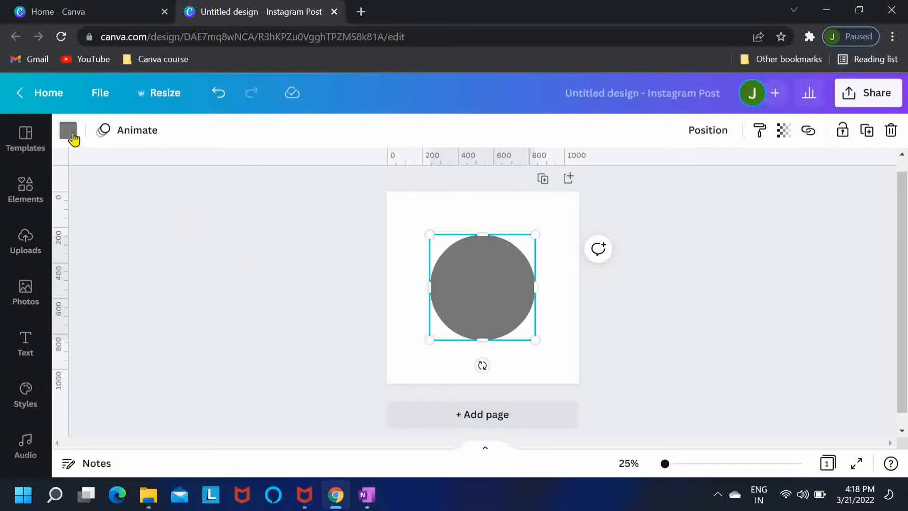
# Fill the circle covering the frame with crimson red from the colour palette
pyautogui.click(67, 129)
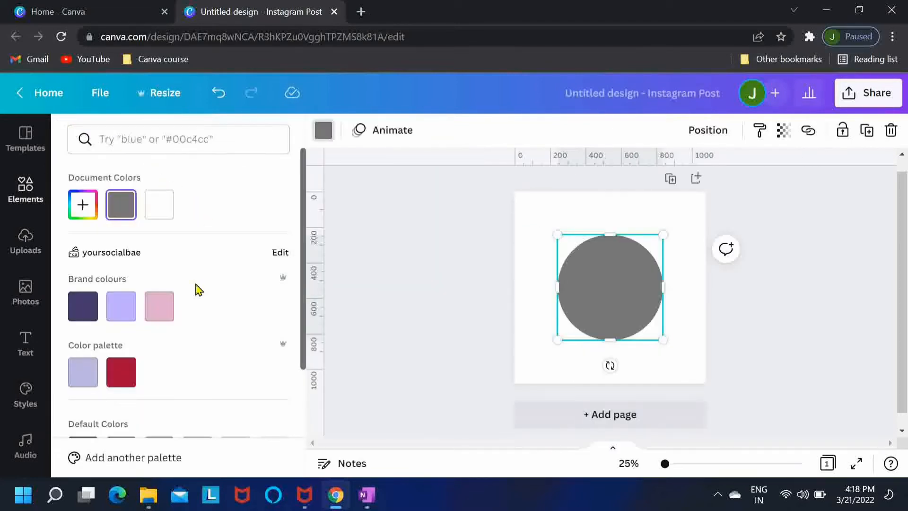
pyautogui.click(121, 372)
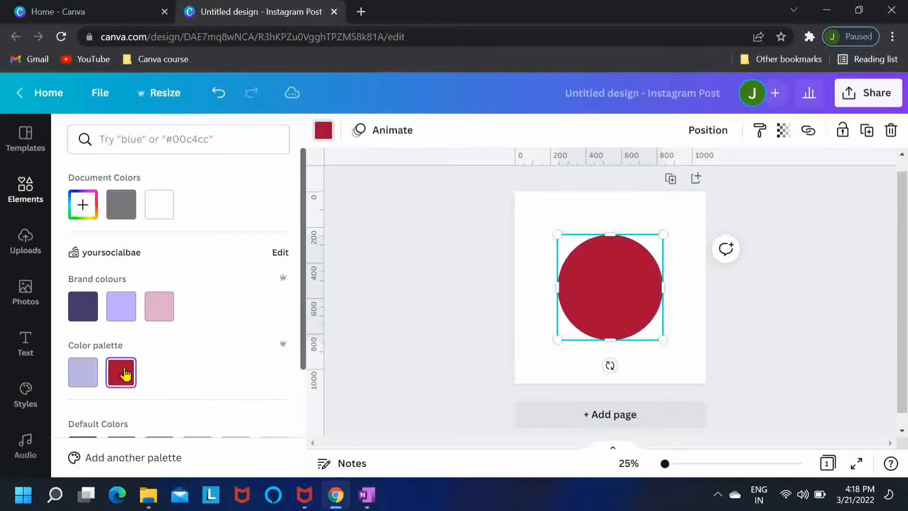
pyautogui.scroll(-3)
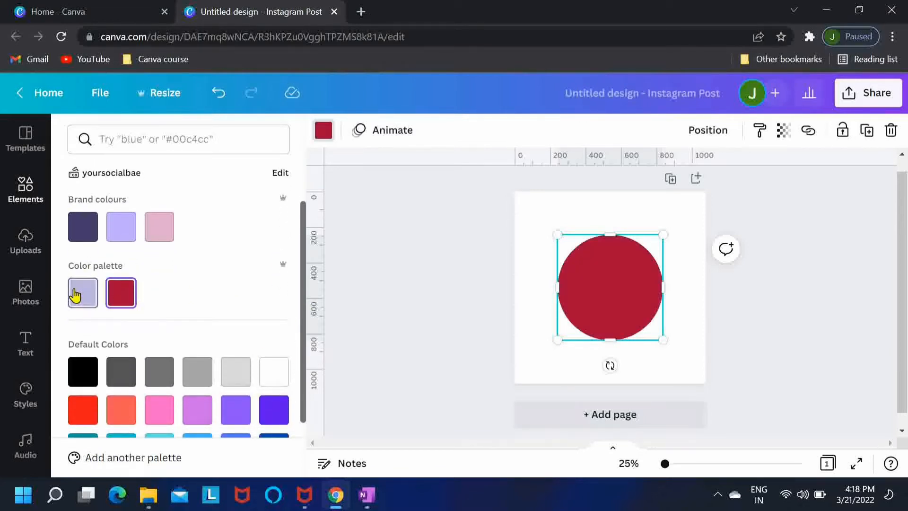
pyautogui.moveTo(531, 284)
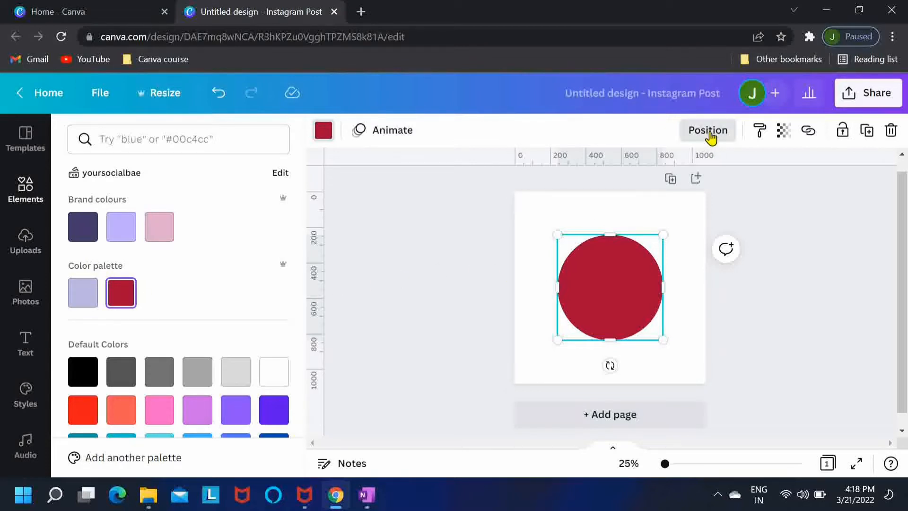
# Send the red circle backward behind the frame so a red crescent peeks out
pyautogui.click(707, 130)
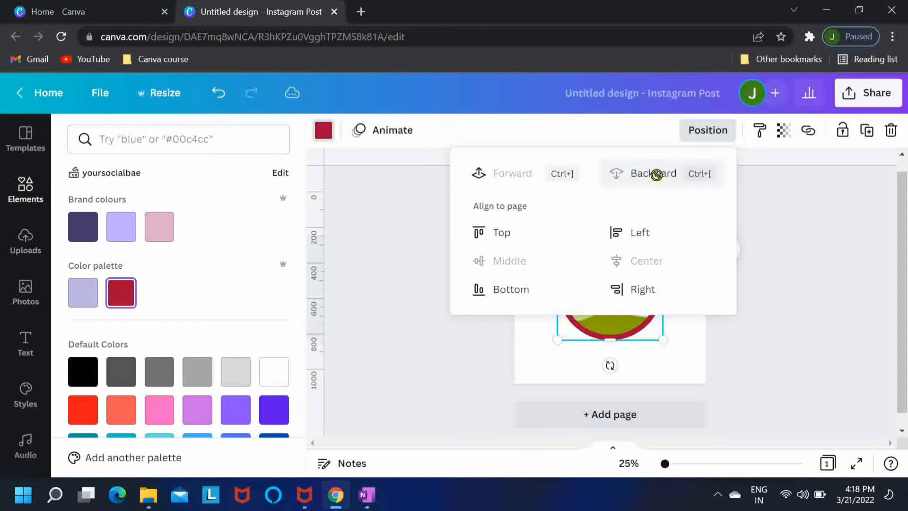
pyautogui.click(653, 173)
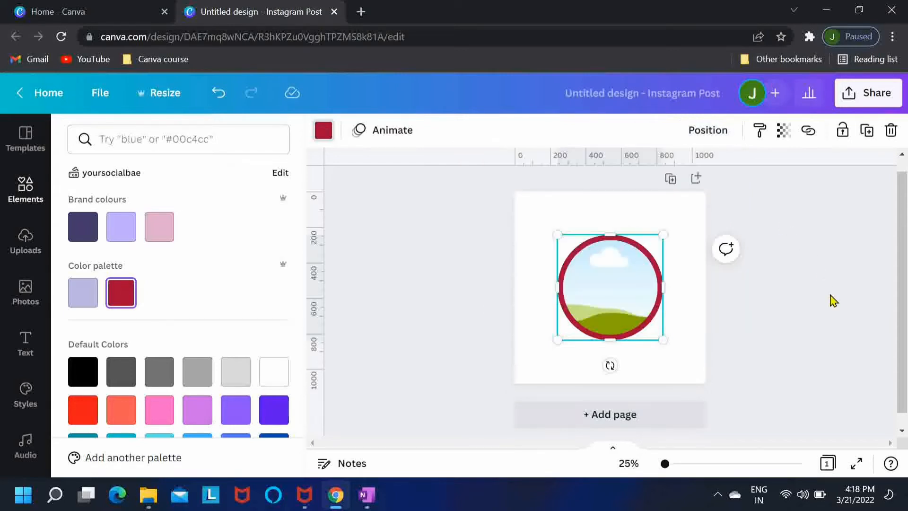
pyautogui.click(666, 291)
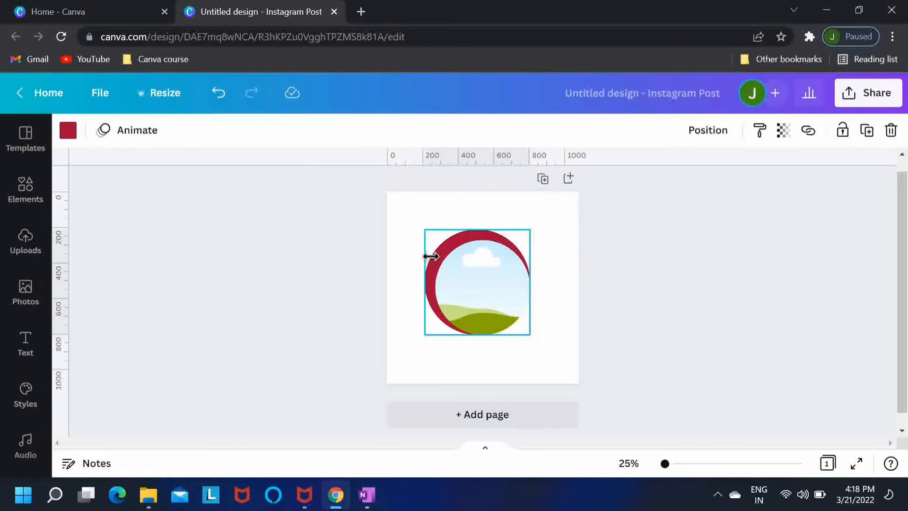
pyautogui.click(478, 280)
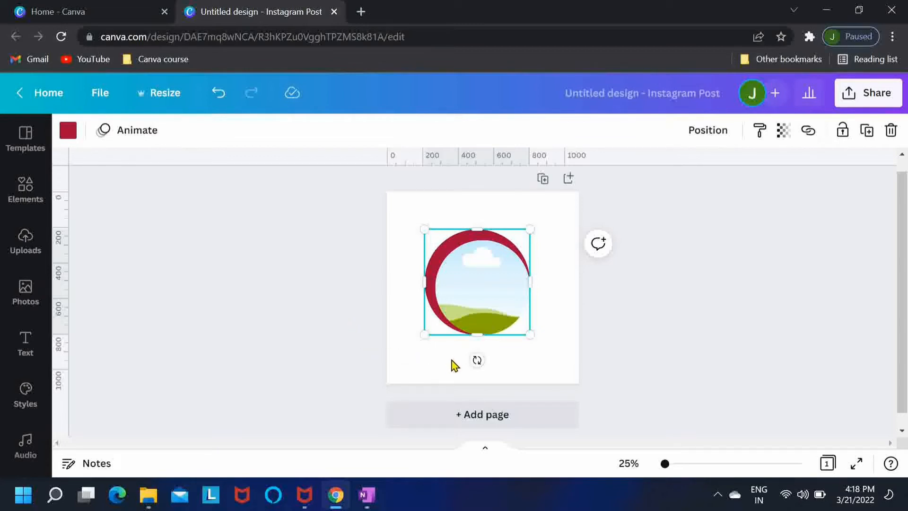
pyautogui.moveTo(395, 380)
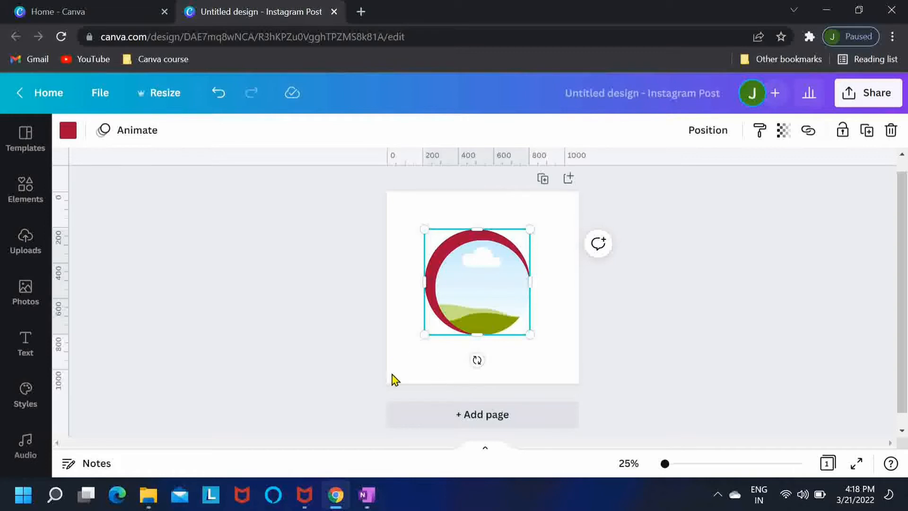
pyautogui.moveTo(29, 206)
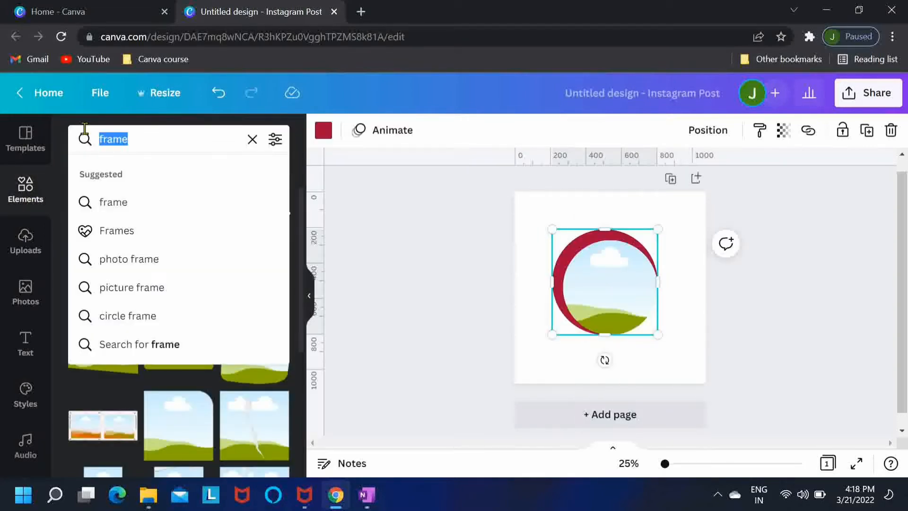
# Search for a dark neomorphic button, add the pill shape and place it lower left
pyautogui.write('dark oval')
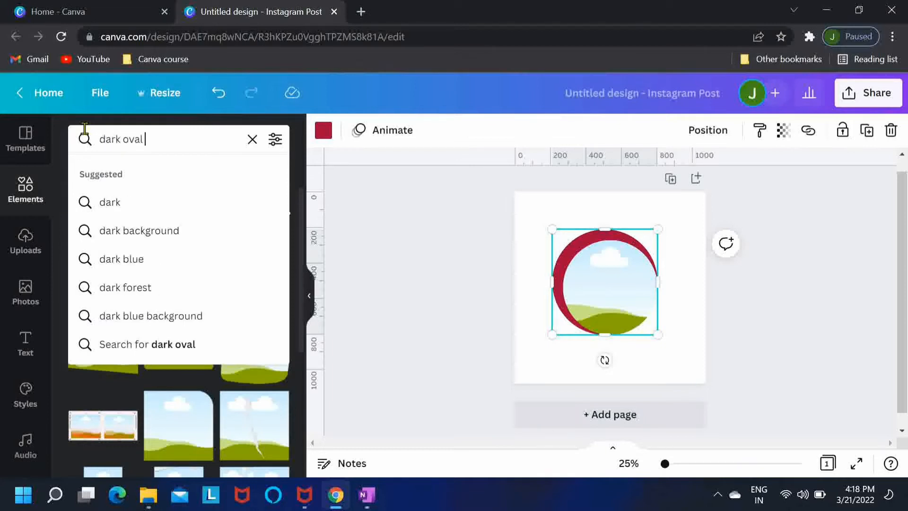
pyautogui.write('neomorp')
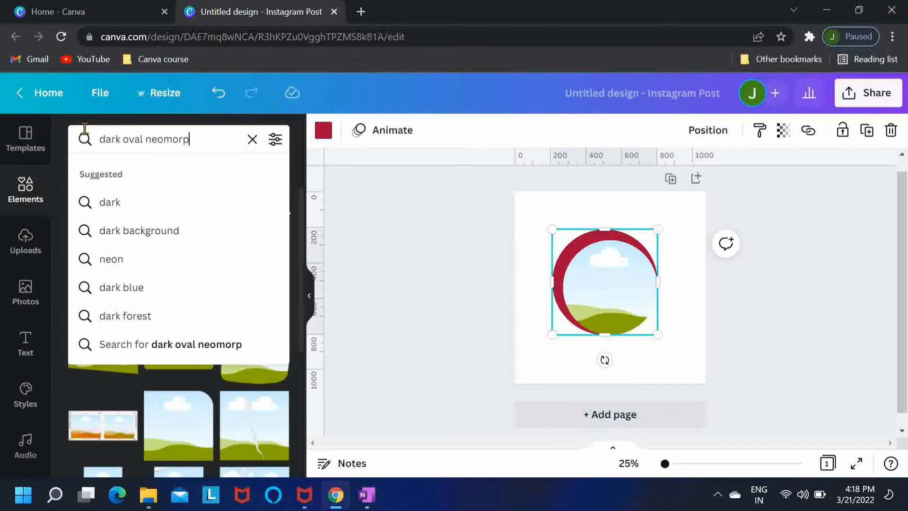
pyautogui.write('ic button')
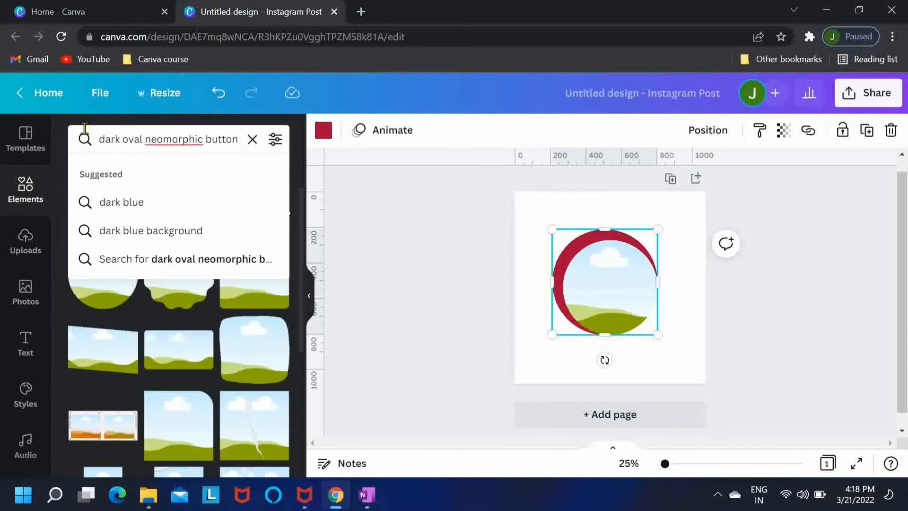
pyautogui.press('Enter')
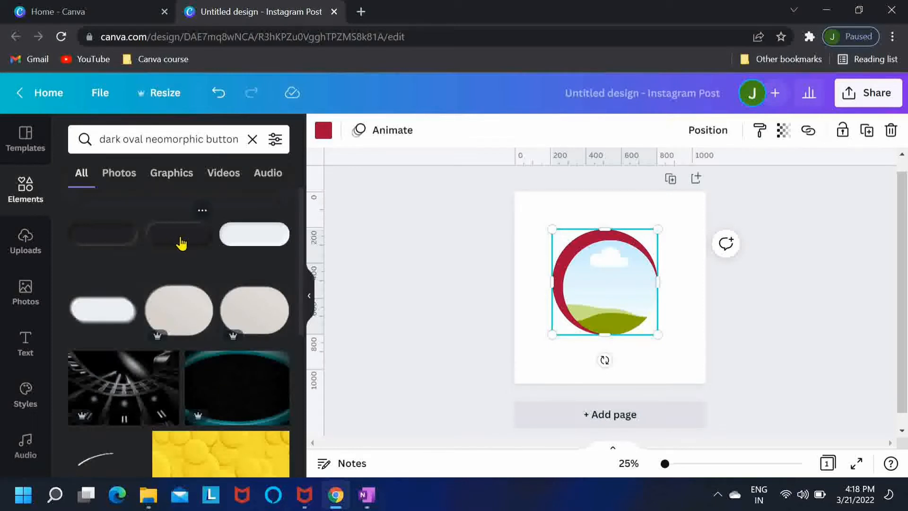
pyautogui.click(179, 236)
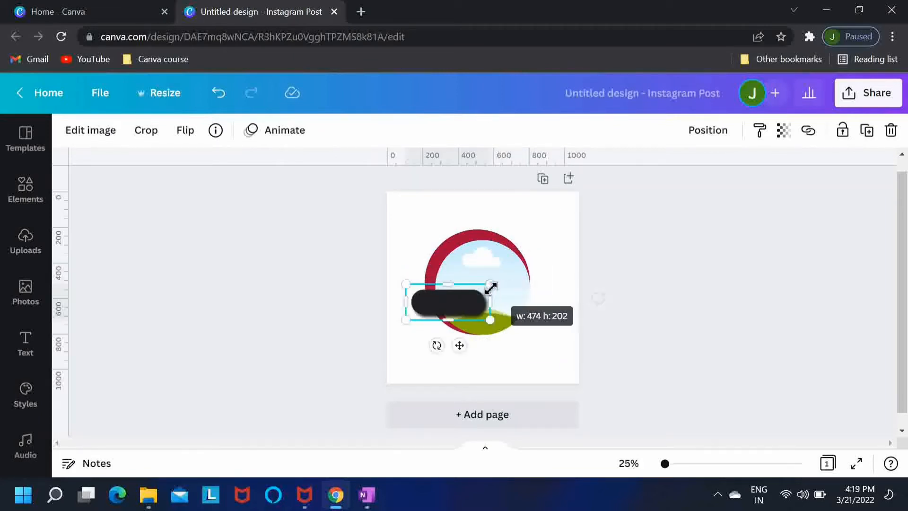
pyautogui.moveTo(445, 301); pyautogui.dragTo(434, 352)
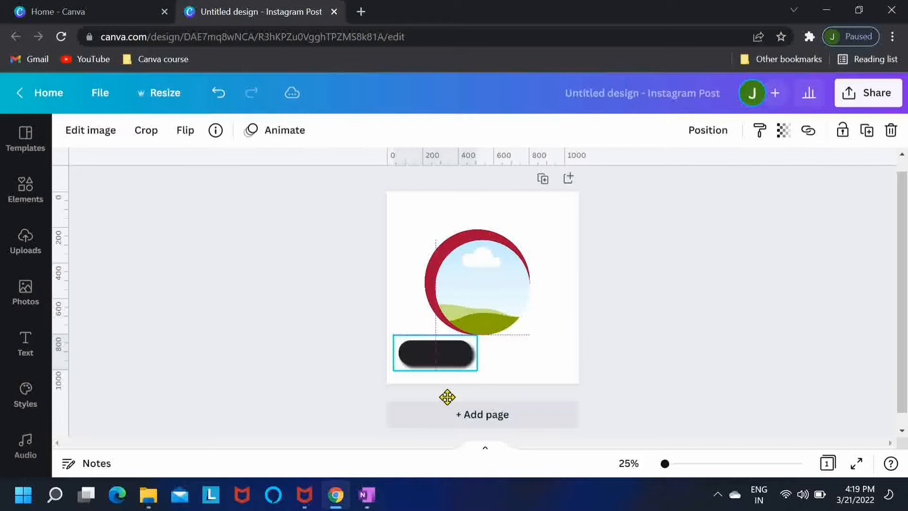
pyautogui.moveTo(448, 406)
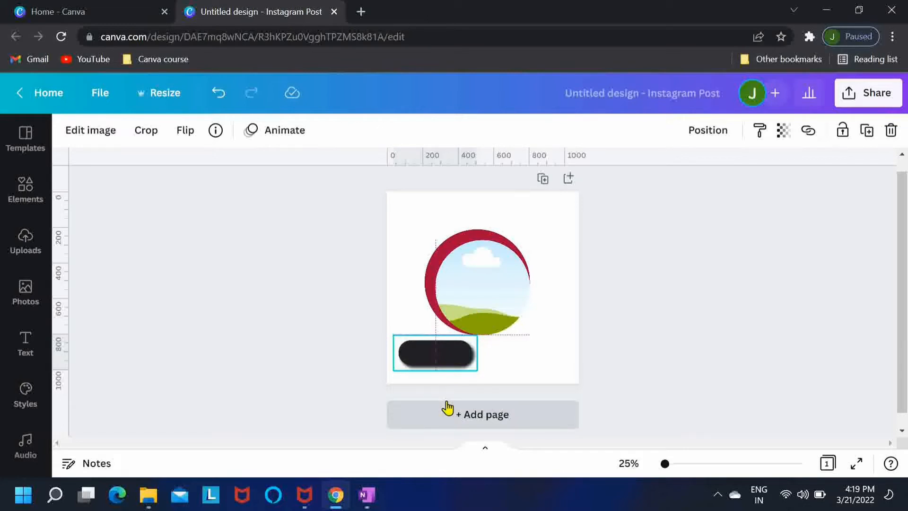
pyautogui.click(435, 356)
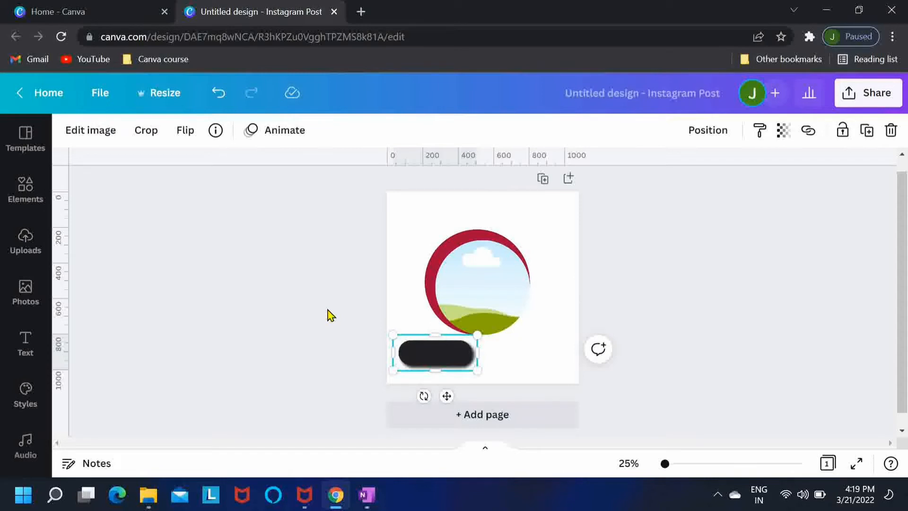
pyautogui.moveTo(371, 244)
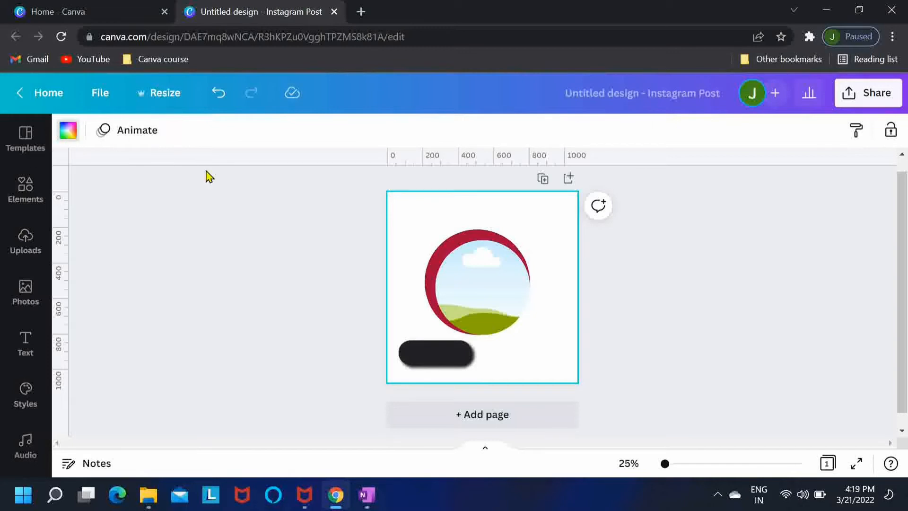
# Change the page background colour from white to lavender
pyautogui.click(69, 129)
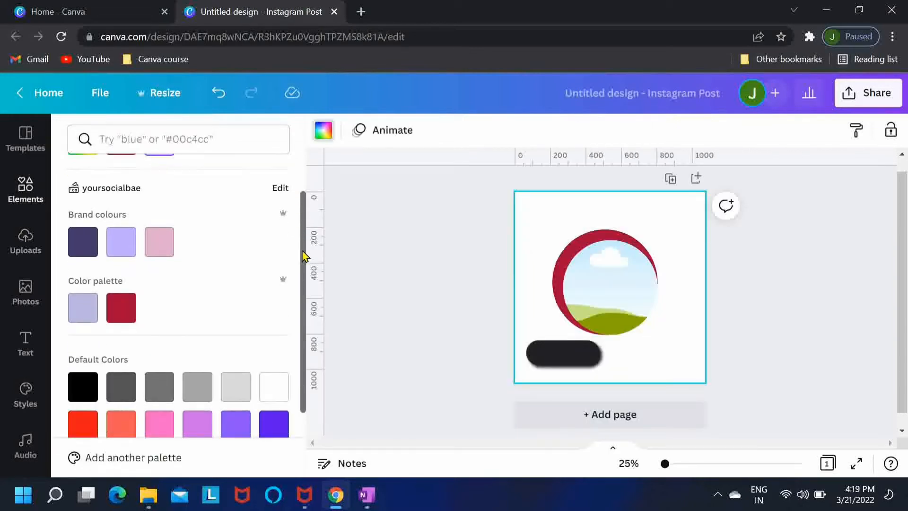
pyautogui.click(83, 306)
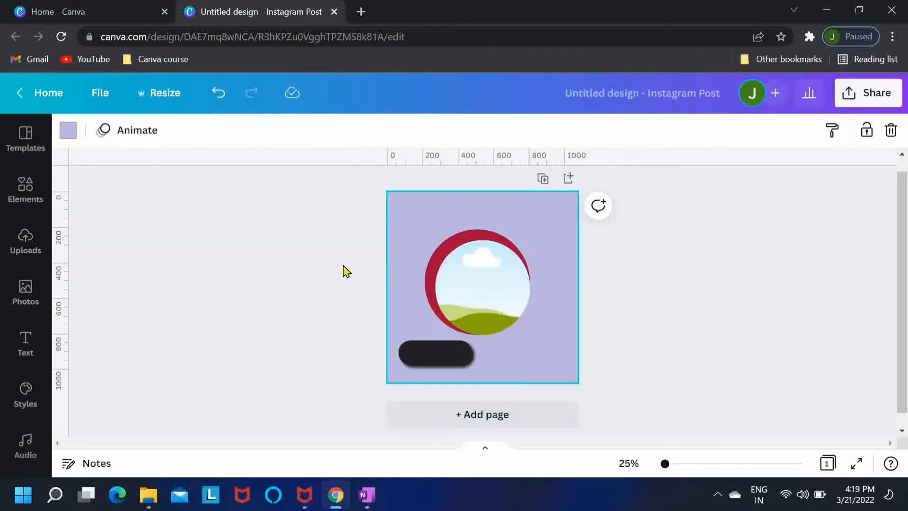
pyautogui.click(482, 285)
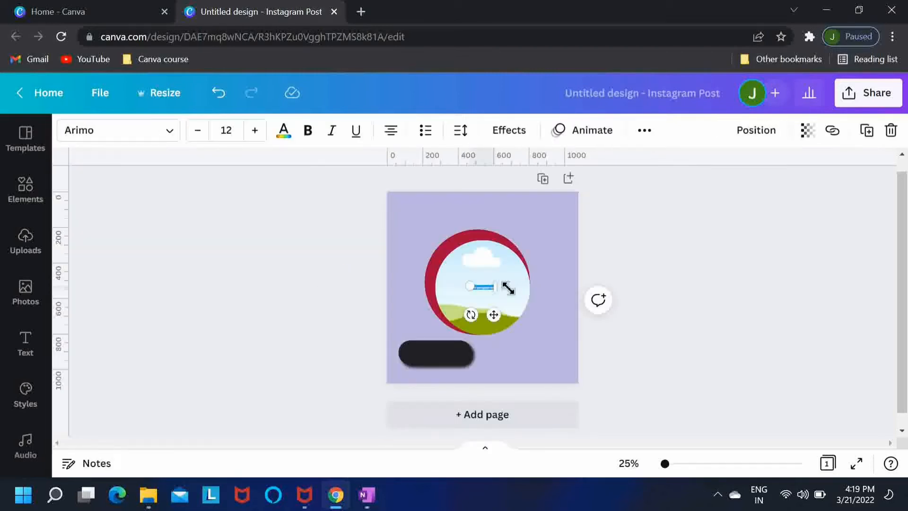
# Style the Shop Now text white, uppercase, in Montserrat Extra-Bold
pyautogui.moveTo(508, 288); pyautogui.dragTo(551, 350)
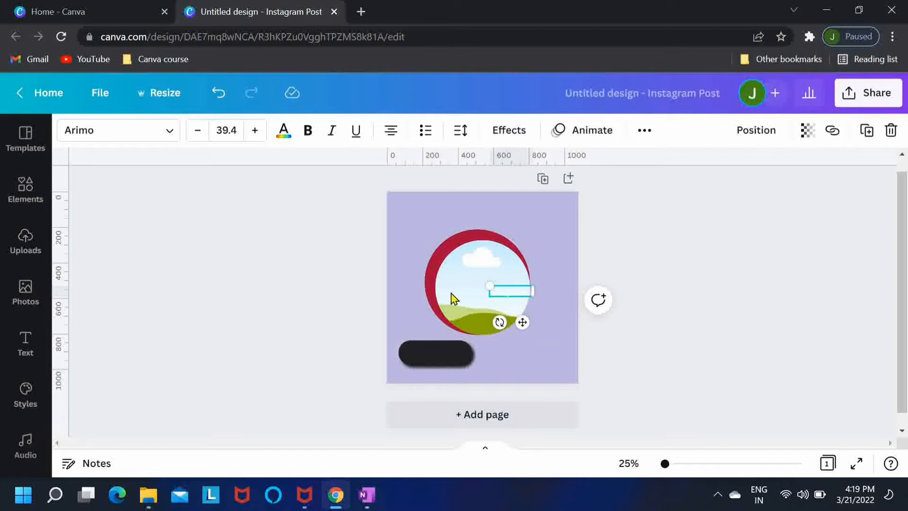
pyautogui.click(283, 131)
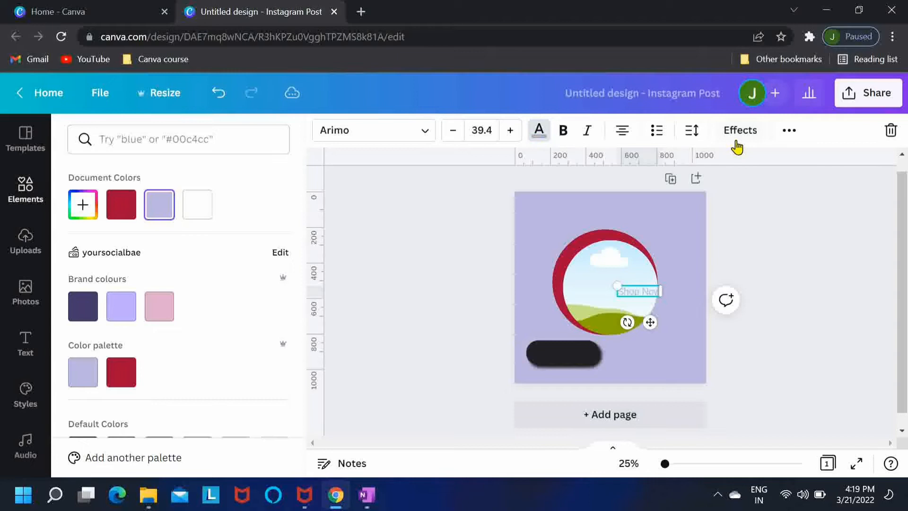
pyautogui.click(789, 129)
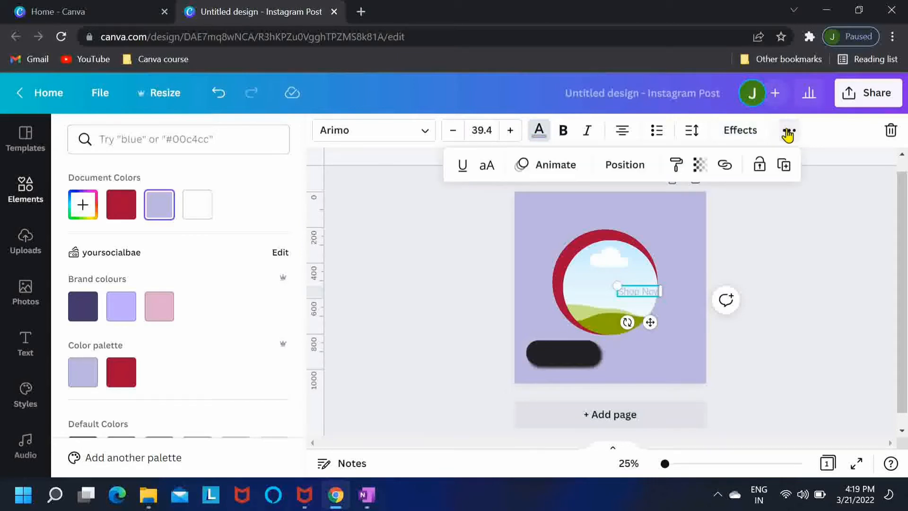
pyautogui.moveTo(486, 166)
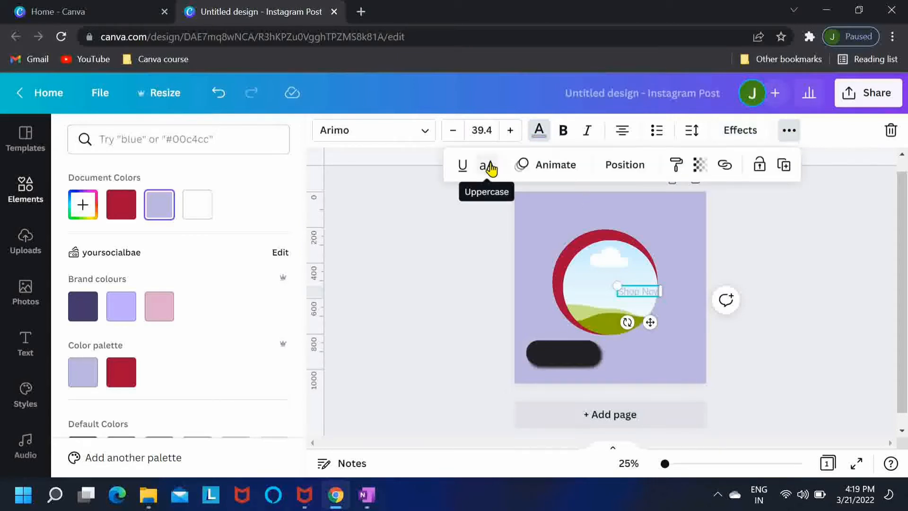
pyautogui.click(486, 165)
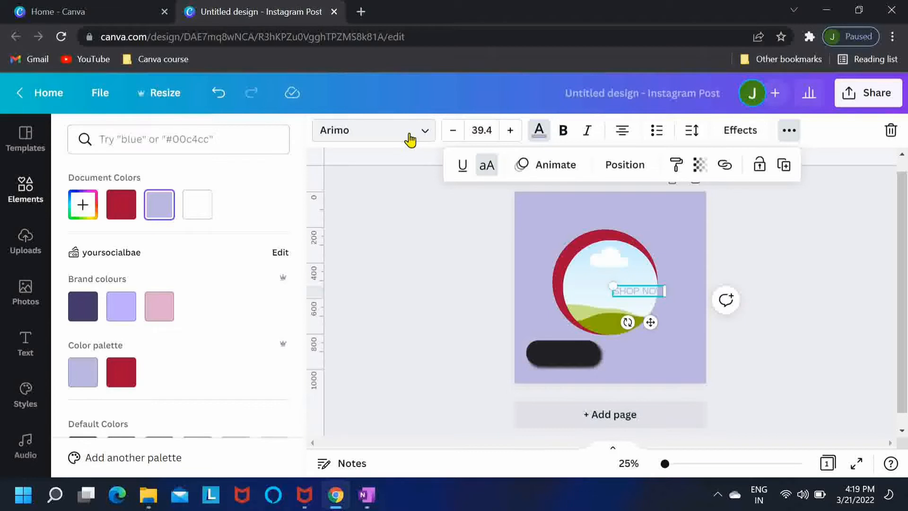
pyautogui.click(373, 129)
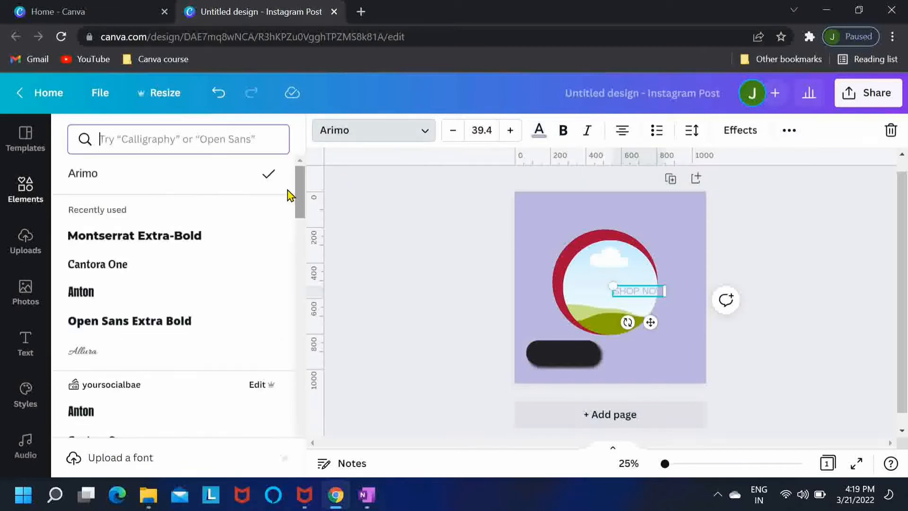
pyautogui.click(134, 235)
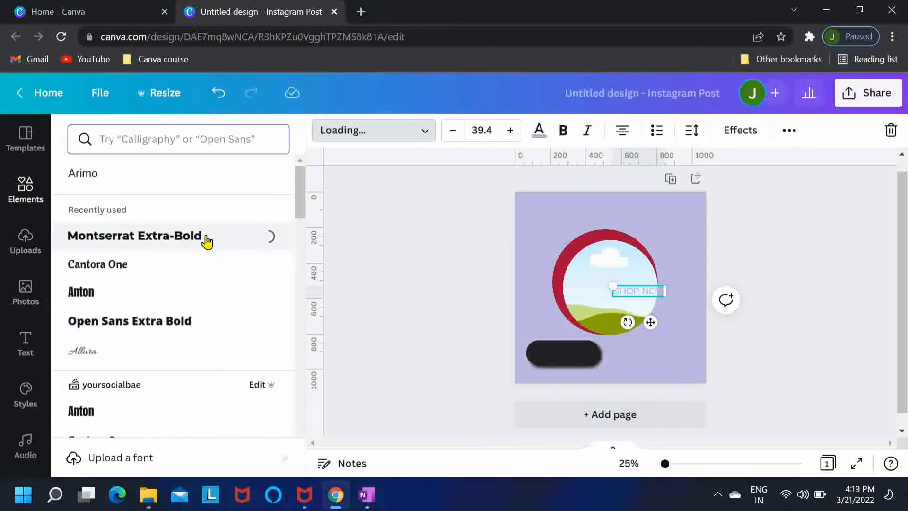
pyautogui.click(134, 236)
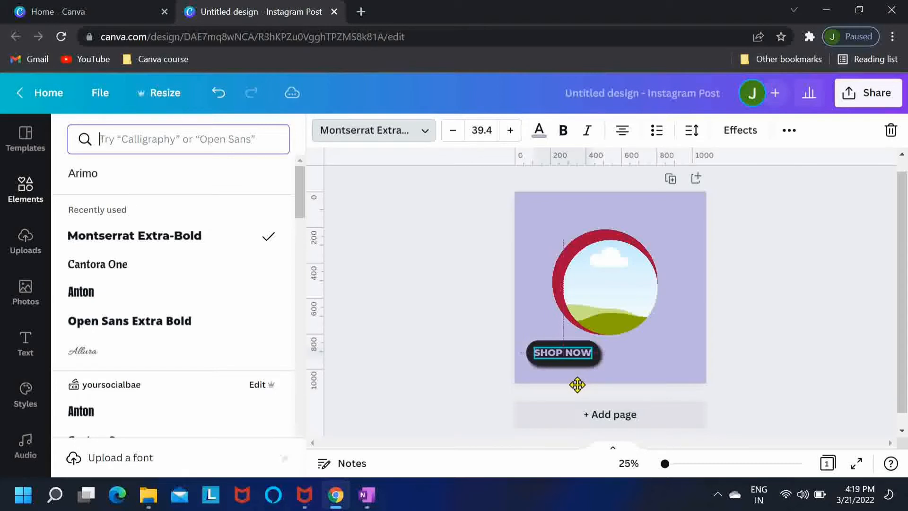
# Select the SHOP NOW label on the dark pill and show its formatting options
pyautogui.click(563, 352)
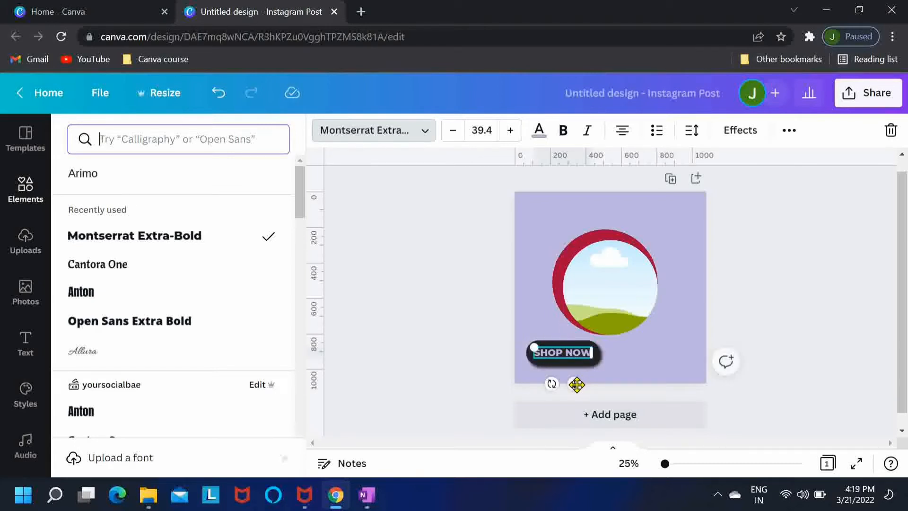
pyautogui.click(563, 352)
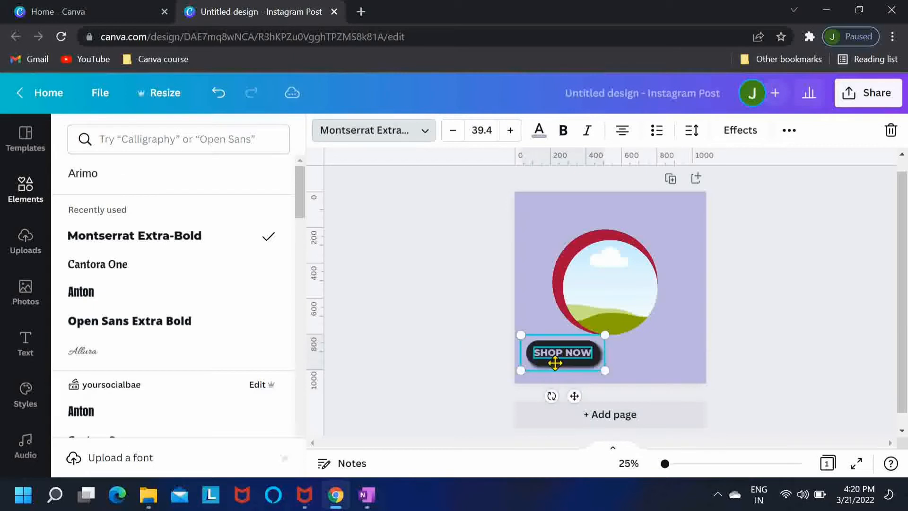
pyautogui.click(788, 129)
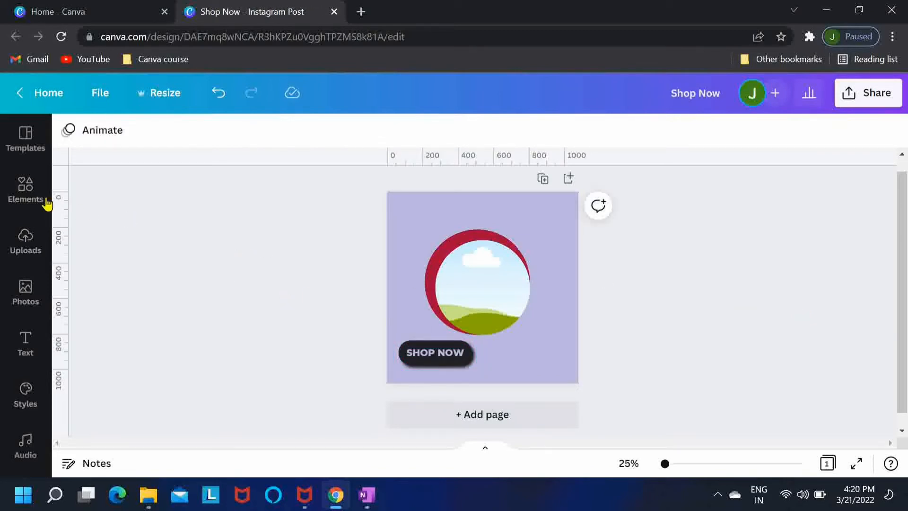
# Add a black striped circle from Elements, move it over the frame and send it backward
pyautogui.click(25, 191)
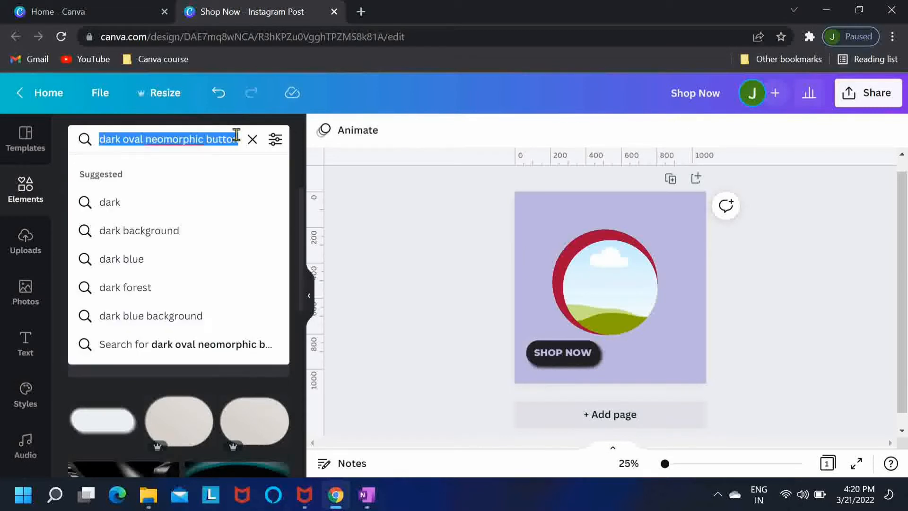
pyautogui.write('Striped circle')
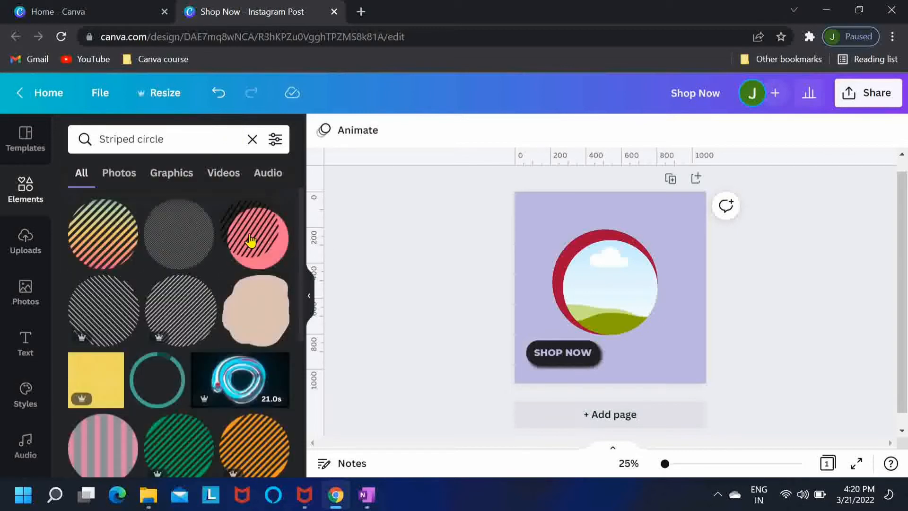
pyautogui.click(256, 239)
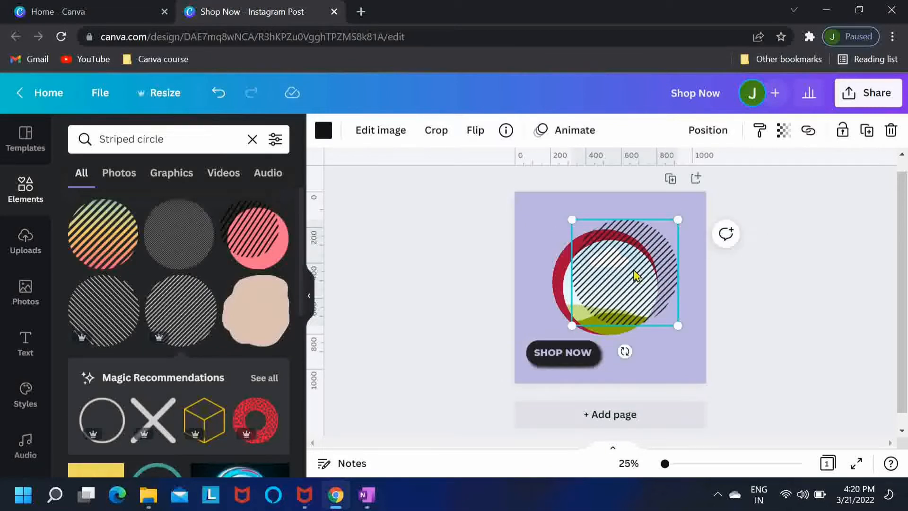
pyautogui.moveTo(624, 275); pyautogui.dragTo(607, 283)
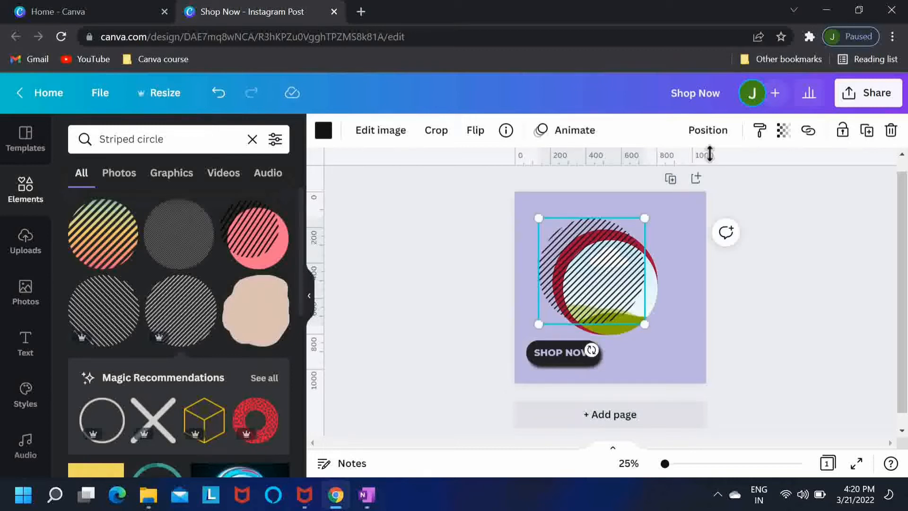
pyautogui.click(707, 130)
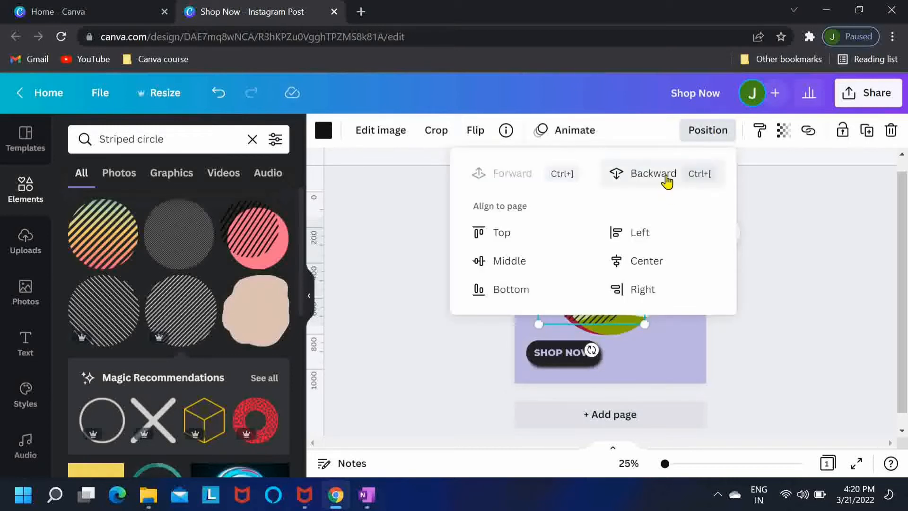
pyautogui.click(652, 174)
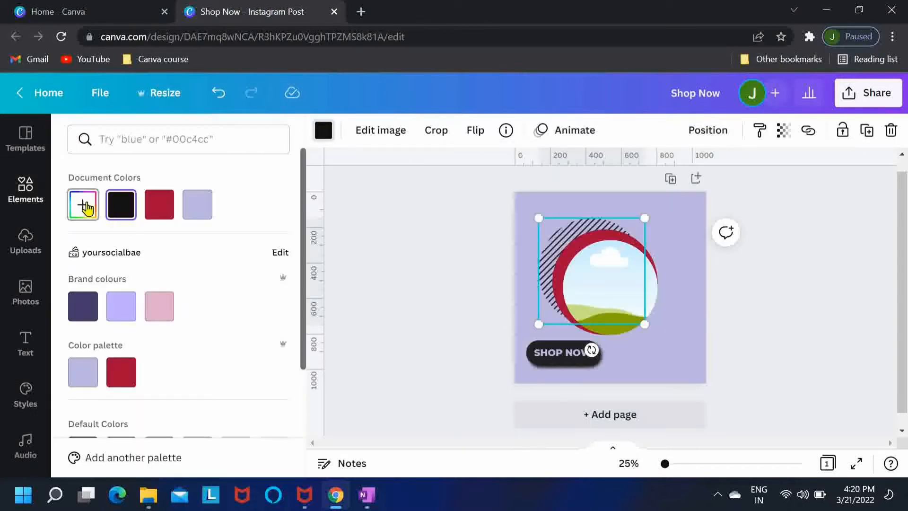
# Enlarge the striped circle and offset it to peek out at the frame's upper left
pyautogui.click(82, 204)
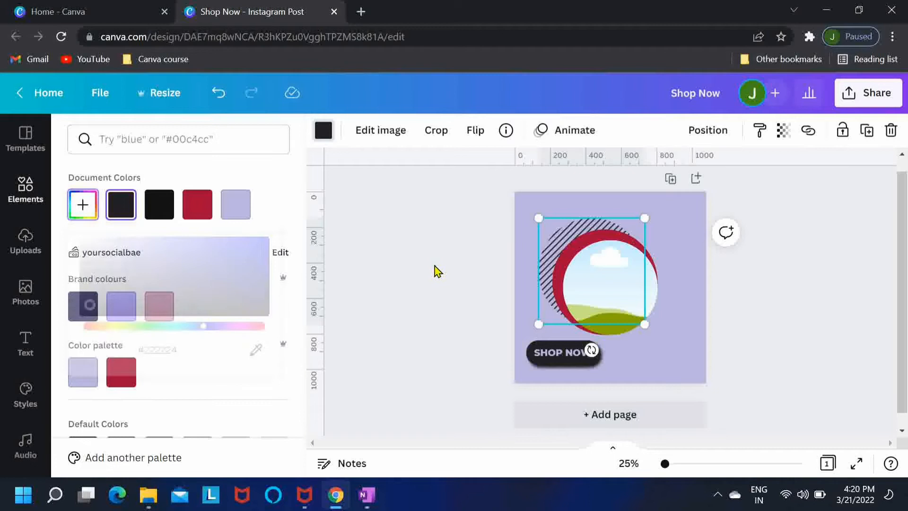
pyautogui.write('Striped circle')
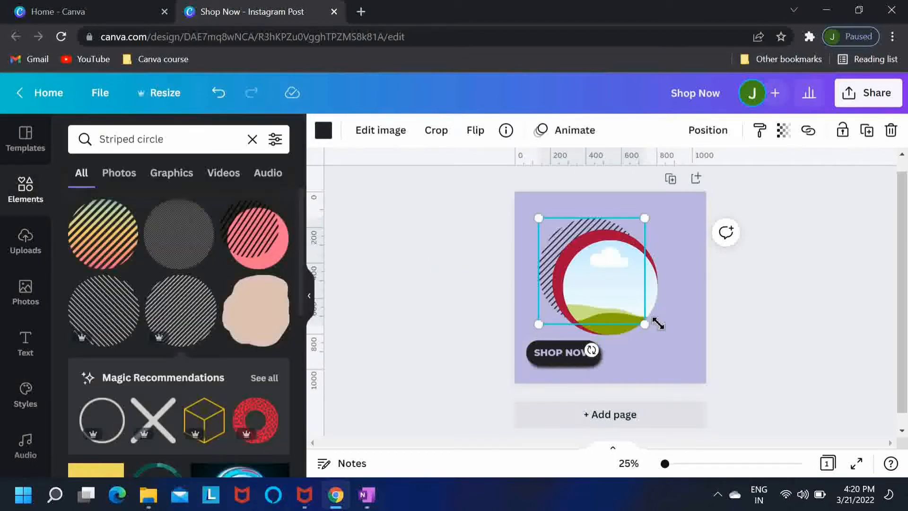
pyautogui.moveTo(644, 324); pyautogui.dragTo(662, 341)
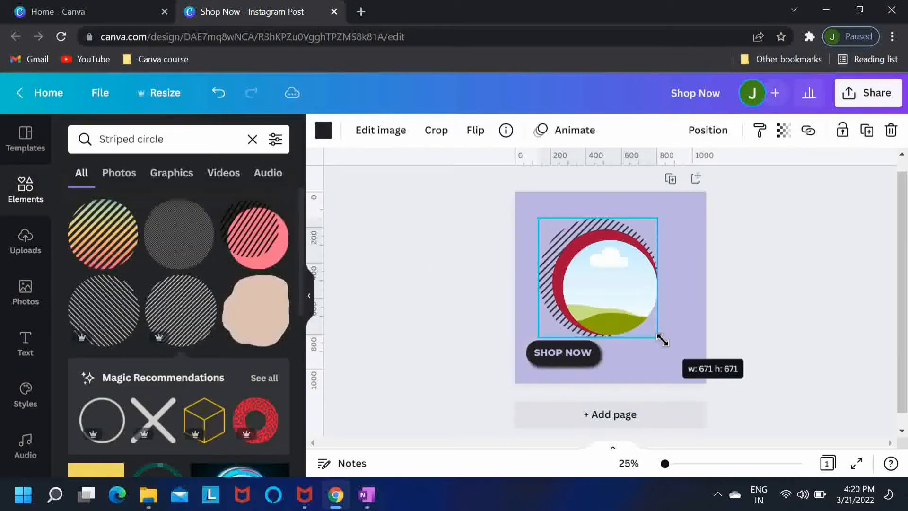
pyautogui.moveTo(660, 340); pyautogui.dragTo(653, 335)
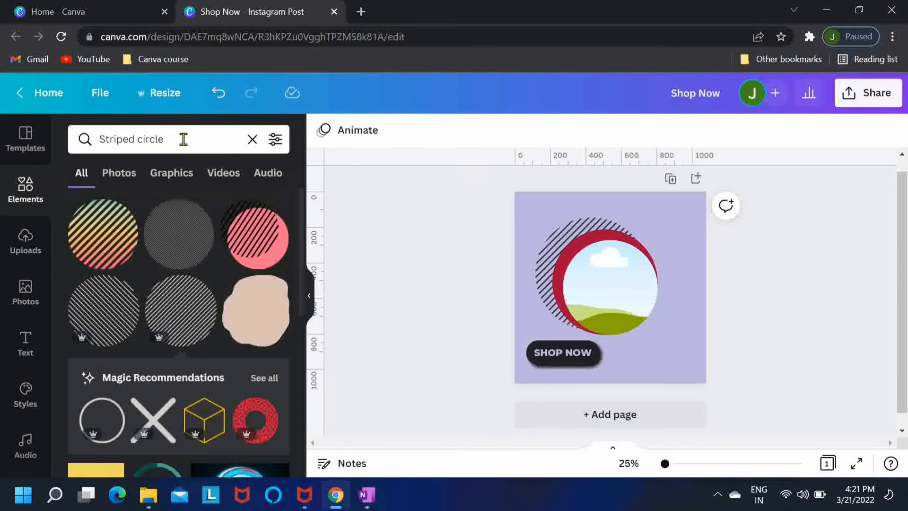
# Search Photos for 'beautiful young woman with color' and drop the sunglasses photo into the frame
pyautogui.tripleClick(131, 139)
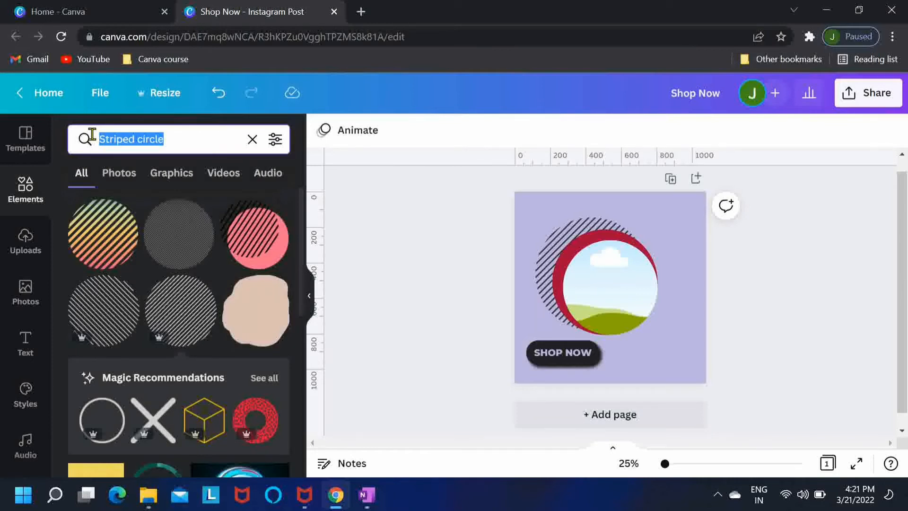
pyautogui.write('beautiful young')
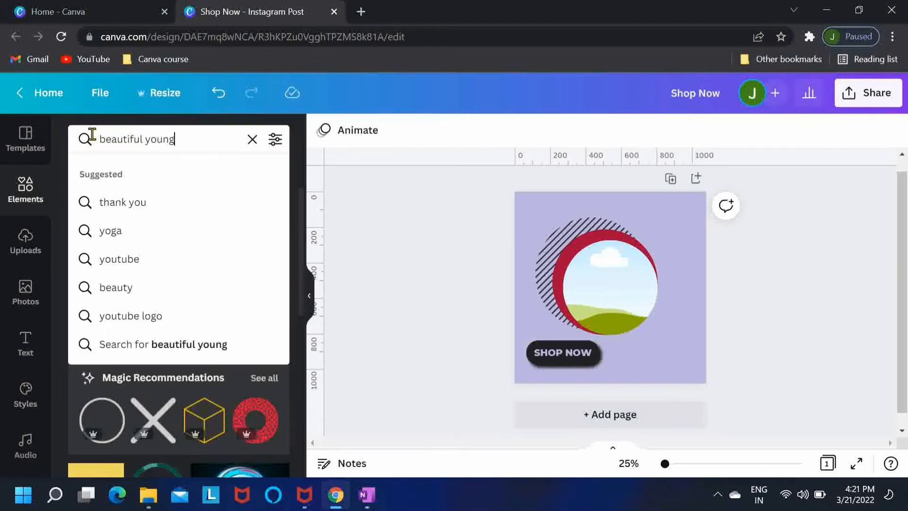
pyautogui.write('woman wi')
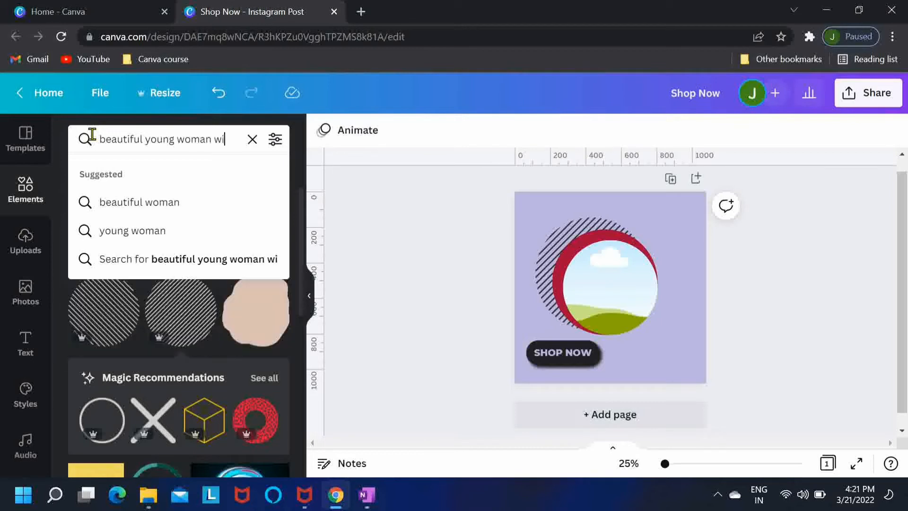
pyautogui.write('with color')
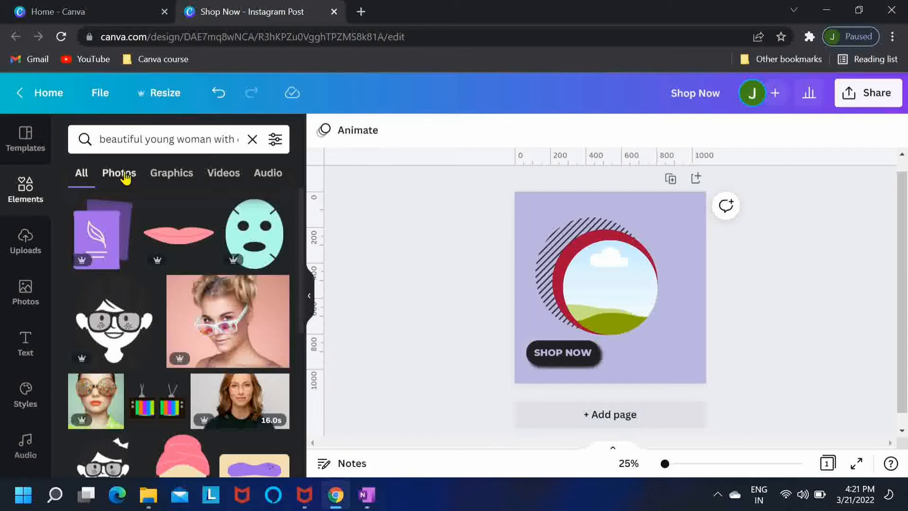
pyautogui.click(118, 172)
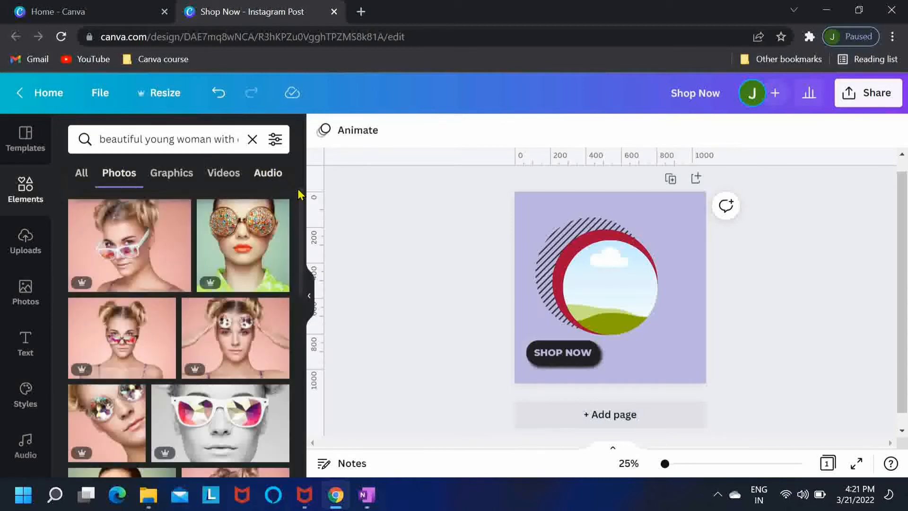
pyautogui.scroll(-3)
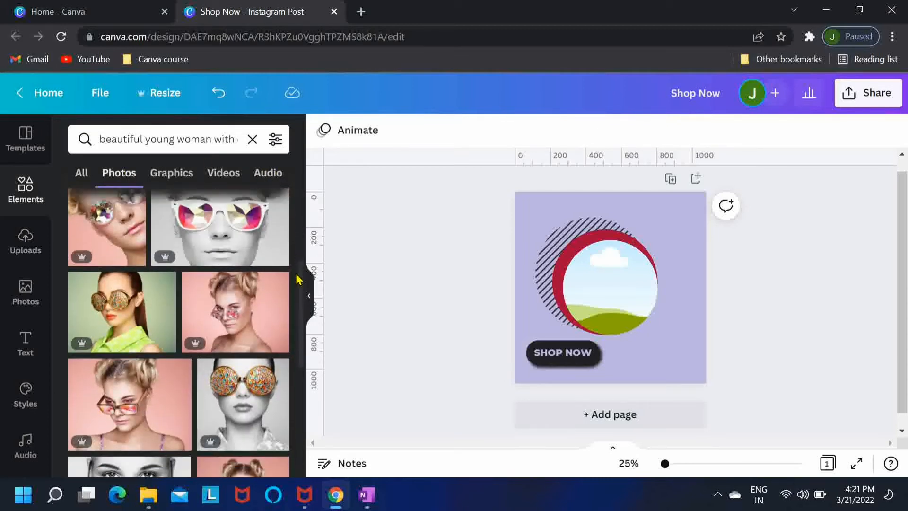
pyautogui.click(242, 304)
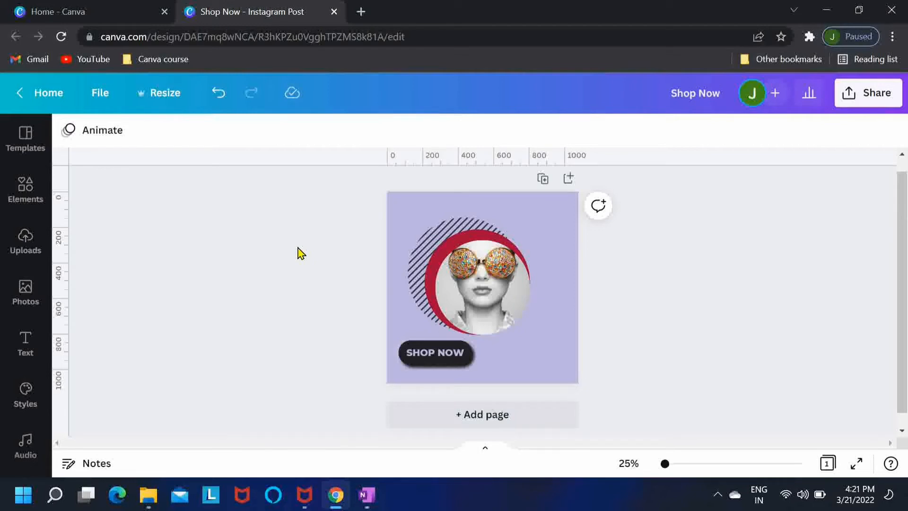
pyautogui.moveTo(197, 257)
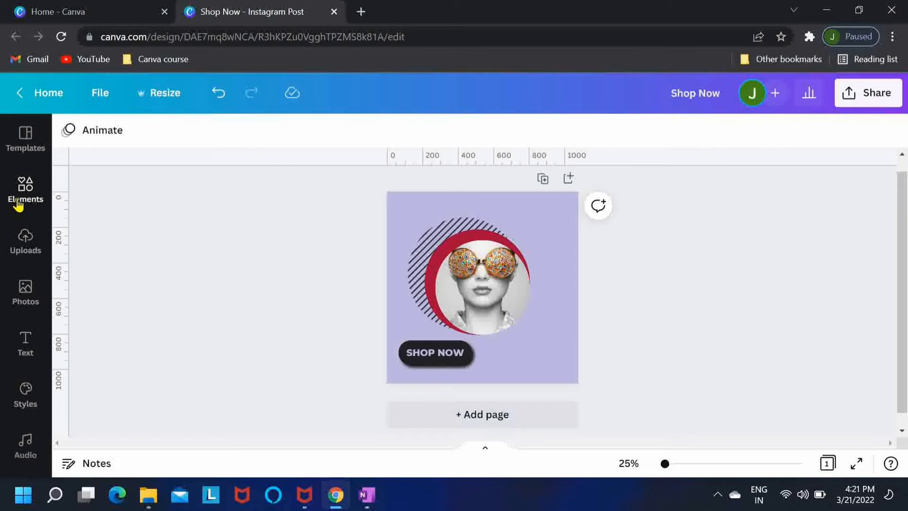
# Search Elements for 'triangle' and add the grey right triangle to the post
pyautogui.click(25, 189)
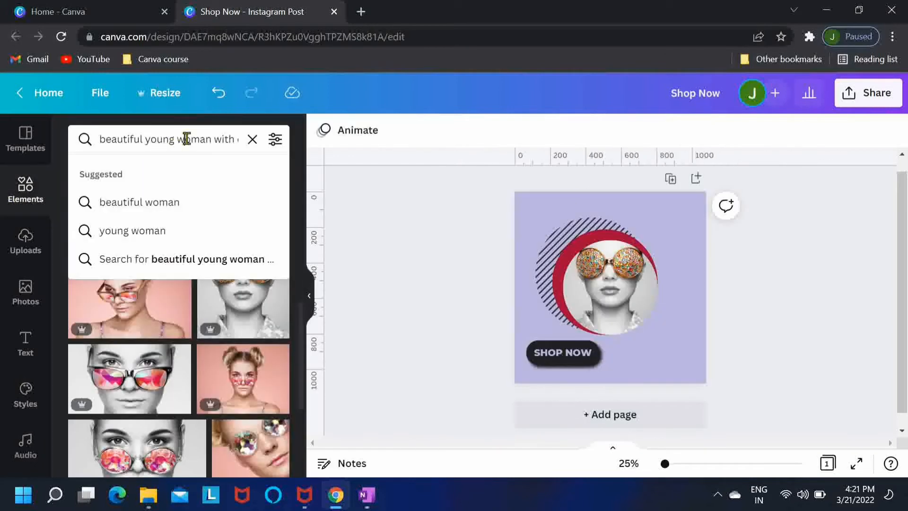
pyautogui.write('trian')
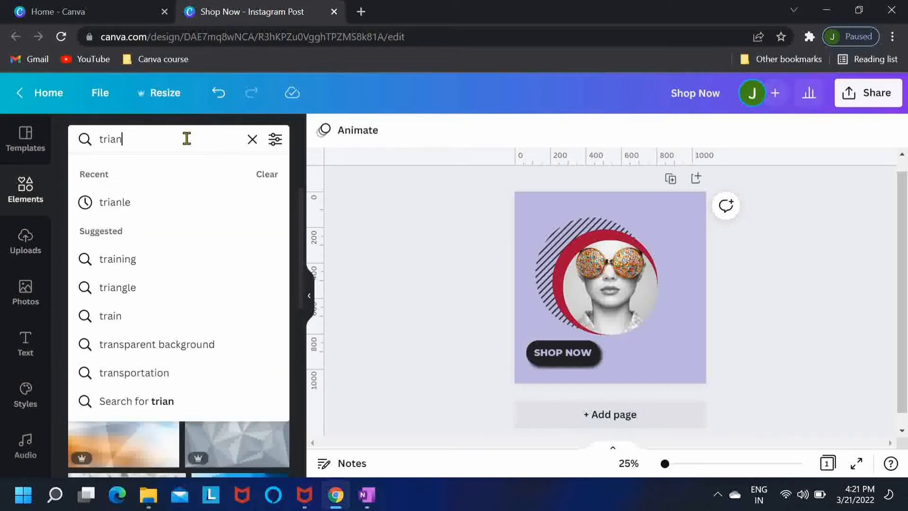
pyautogui.click(117, 287)
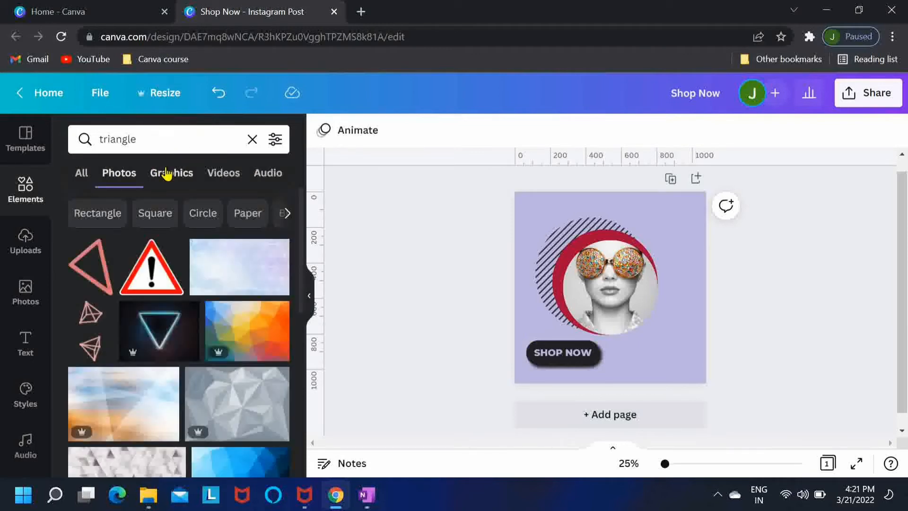
pyautogui.click(171, 172)
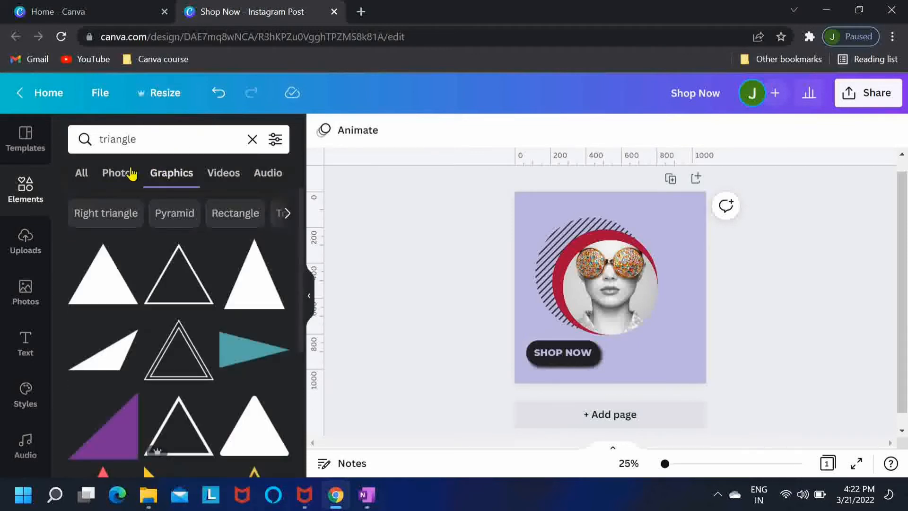
pyautogui.click(81, 172)
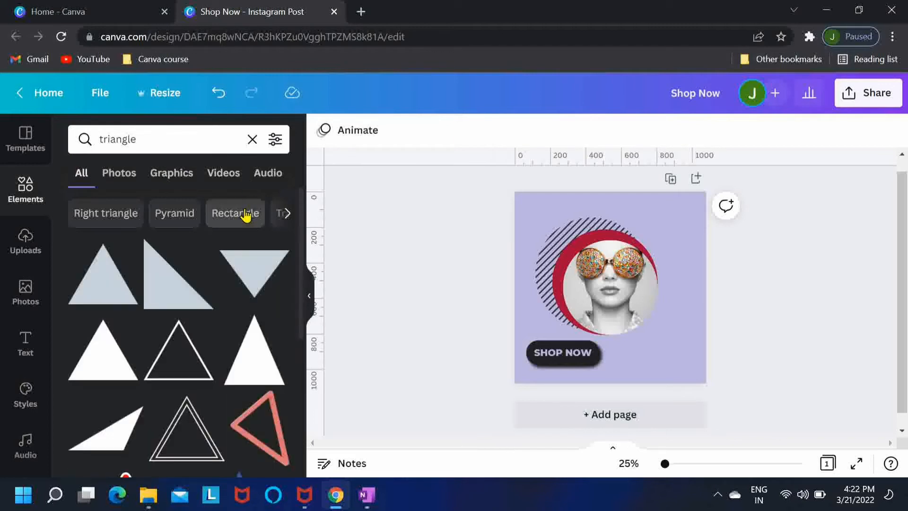
pyautogui.click(171, 287)
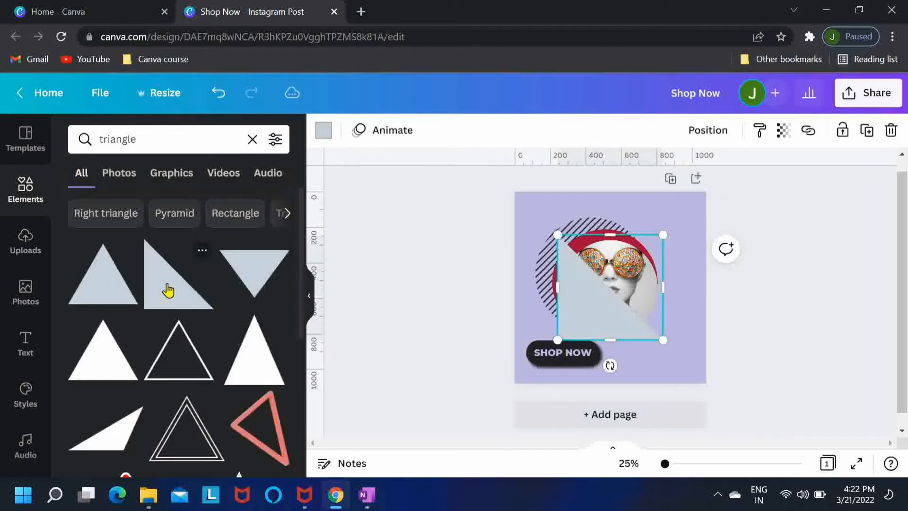
pyautogui.moveTo(472, 267)
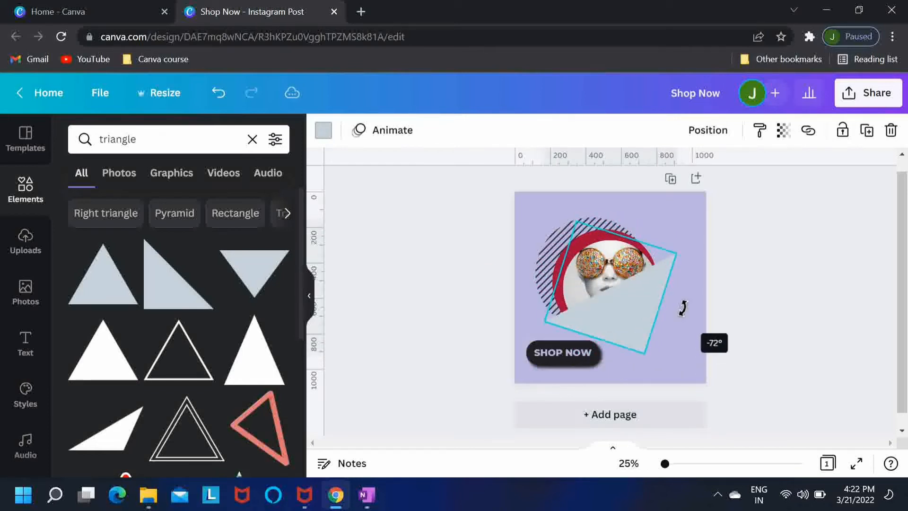
# Enlarge the triangle into the bottom-right corner, overlapping the lower portrait
pyautogui.moveTo(682, 307); pyautogui.dragTo(682, 291)
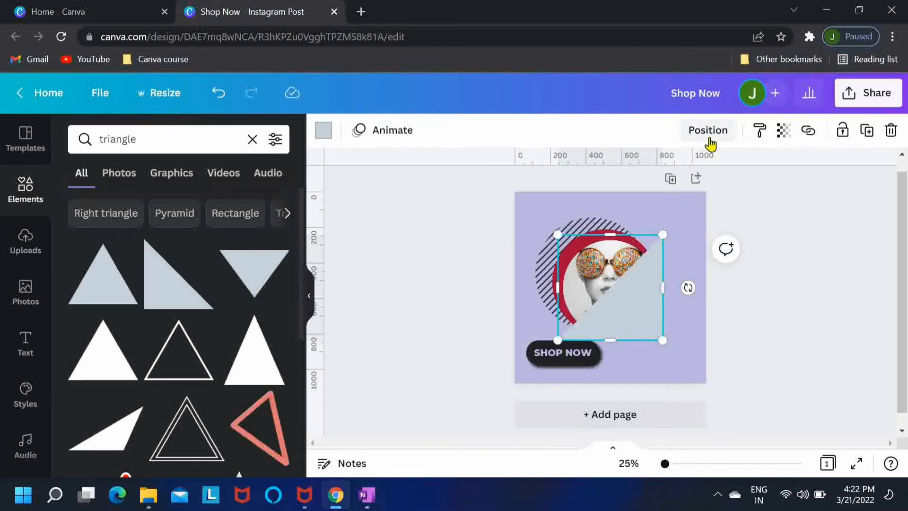
pyautogui.click(707, 130)
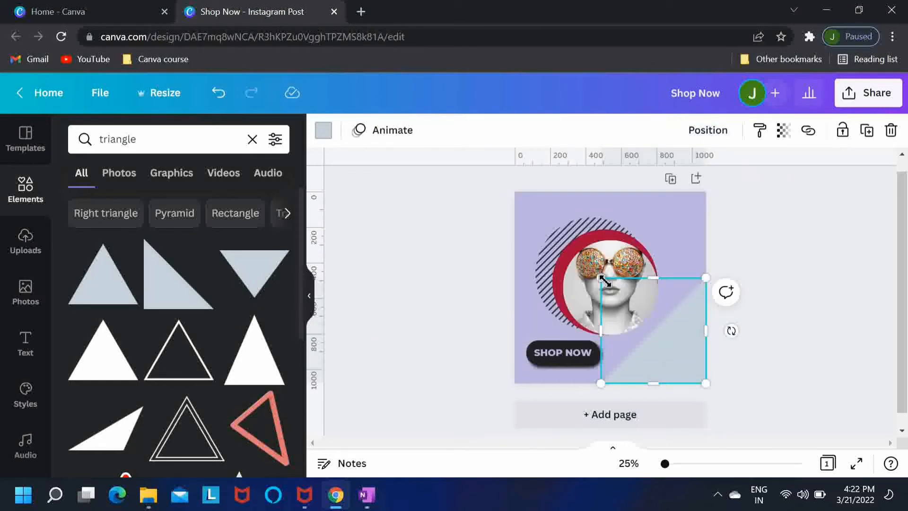
pyautogui.moveTo(602, 280); pyautogui.dragTo(564, 259)
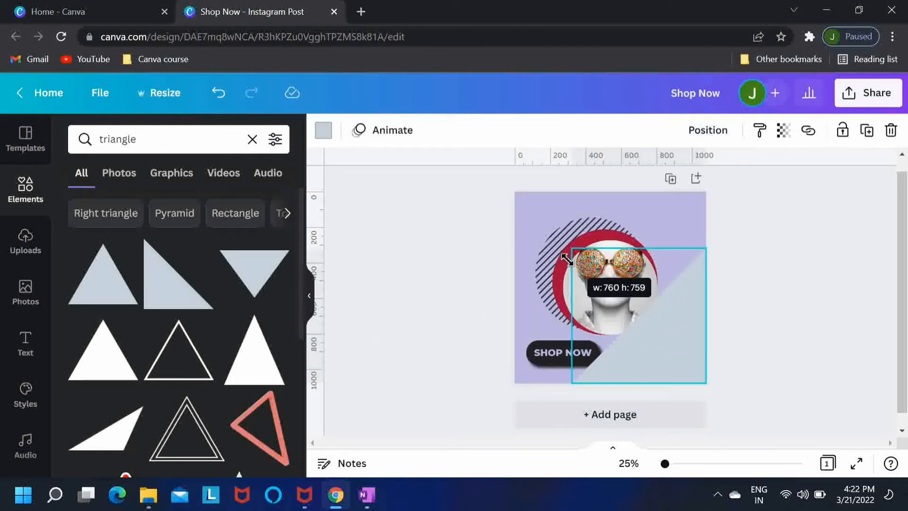
pyautogui.moveTo(565, 259); pyautogui.dragTo(567, 255)
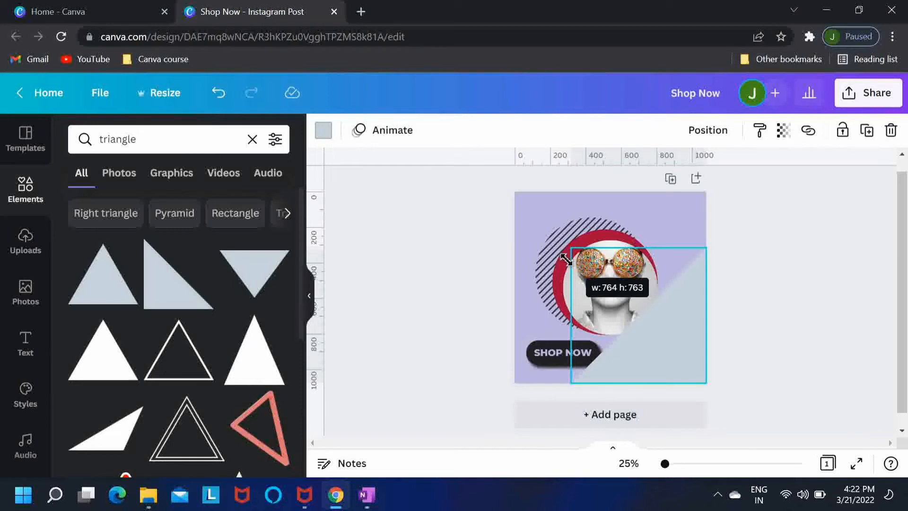
pyautogui.moveTo(565, 259); pyautogui.dragTo(562, 257)
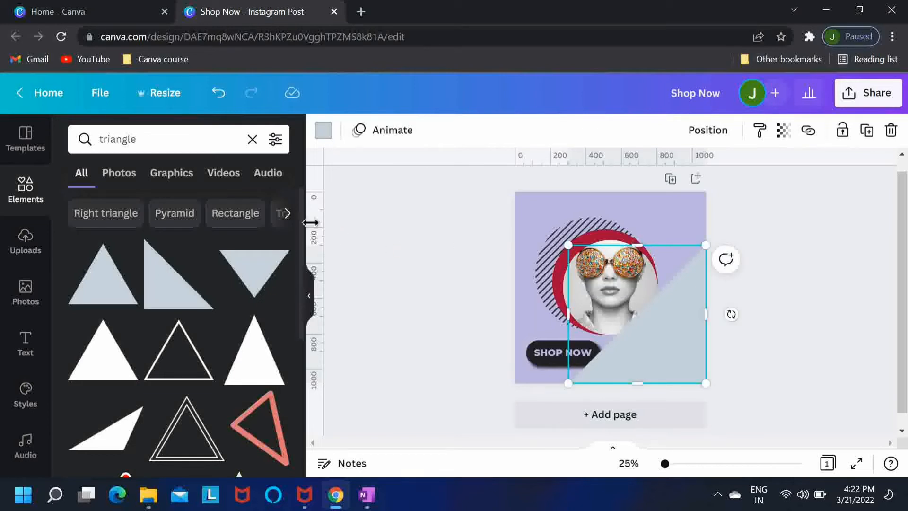
pyautogui.click(142, 139)
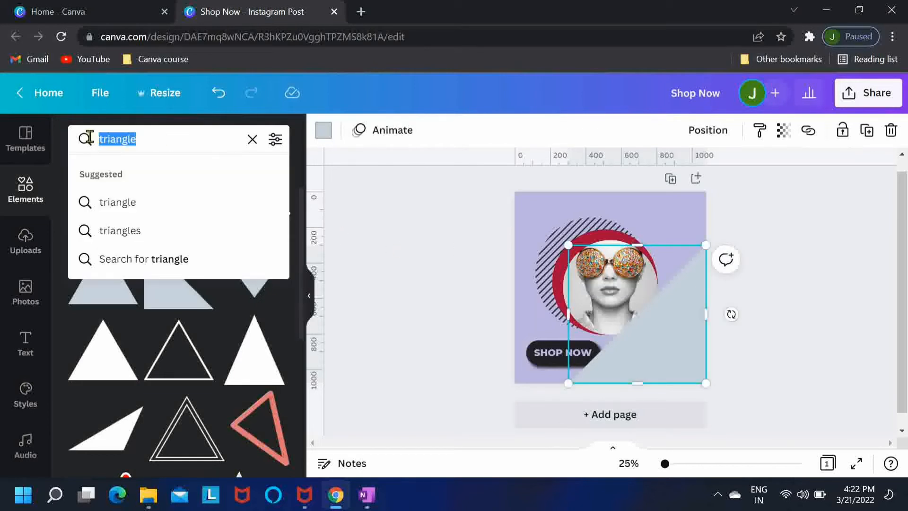
# Add a 'shadow' graphic from Elements, rotate it along the triangle's diagonal edge and send it backward
pyautogui.write('shadow')
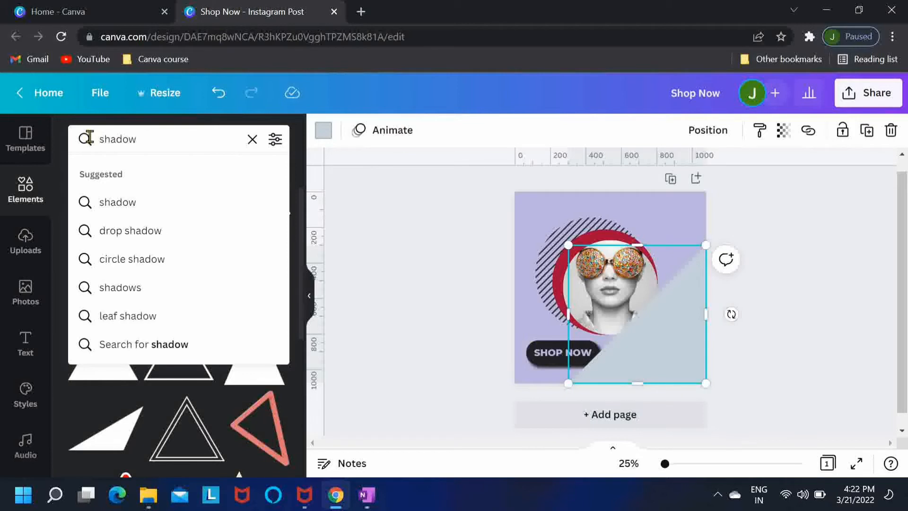
pyautogui.press('Enter')
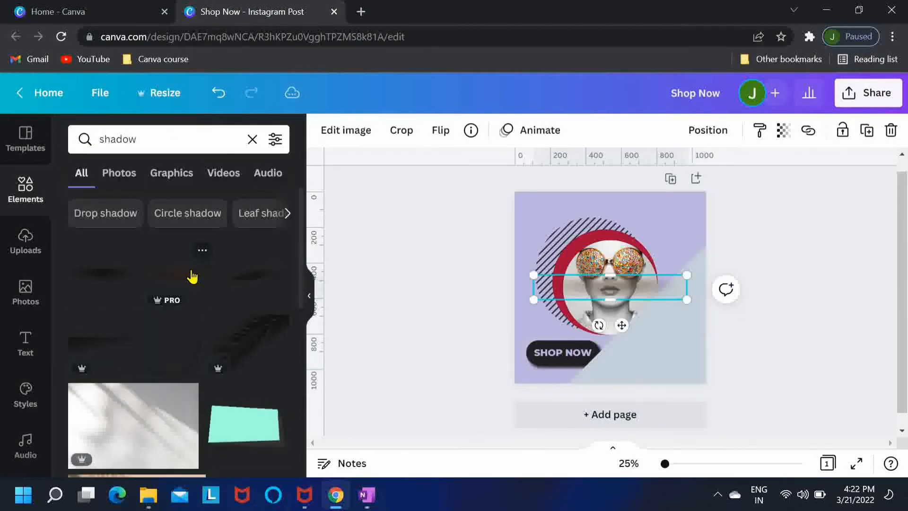
pyautogui.click(309, 295)
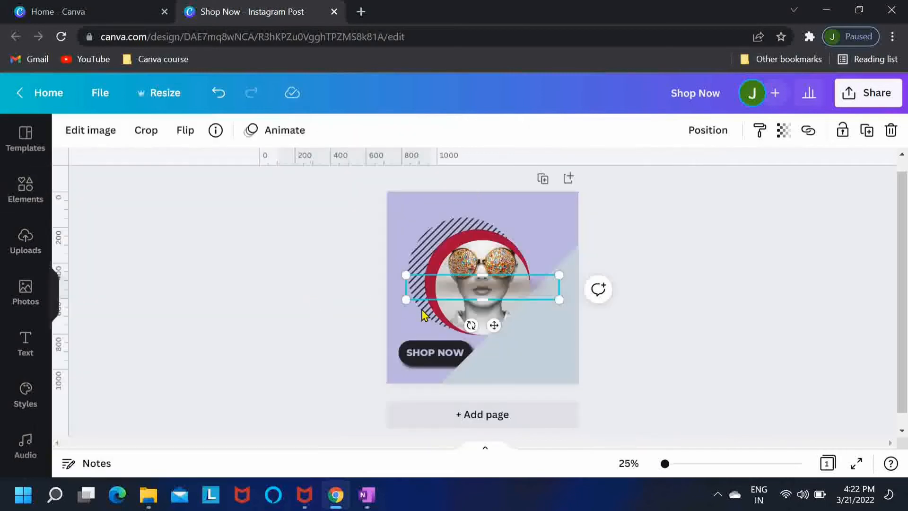
pyautogui.moveTo(471, 324); pyautogui.dragTo(503, 352)
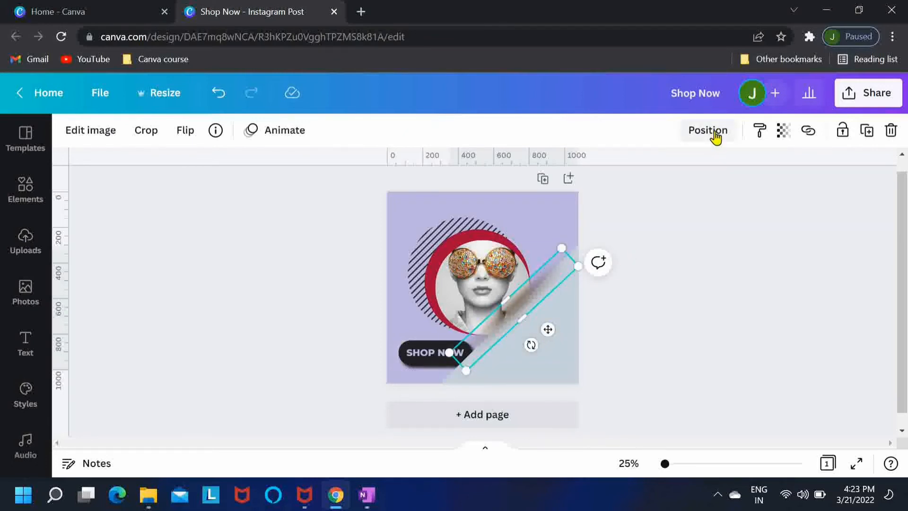
pyautogui.click(707, 130)
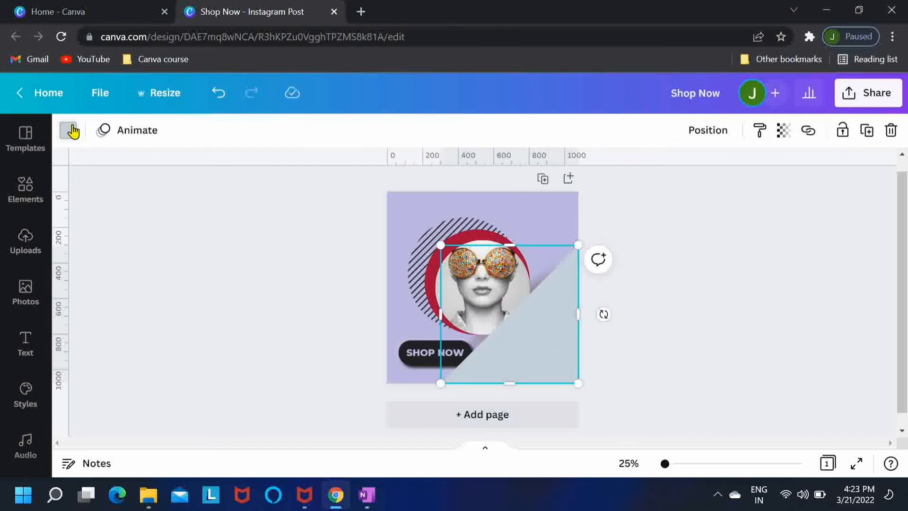
# Recolour the triangle with the lavender document colour matching the background
pyautogui.click(69, 129)
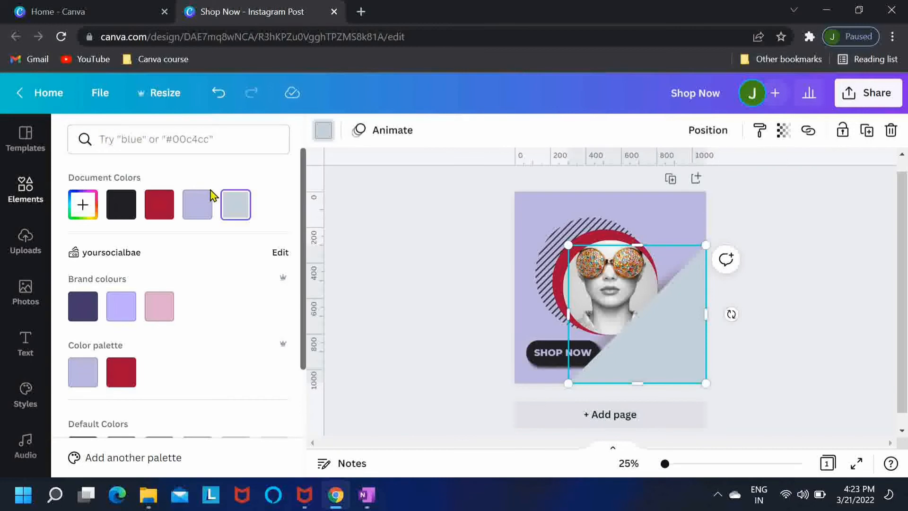
pyautogui.click(196, 205)
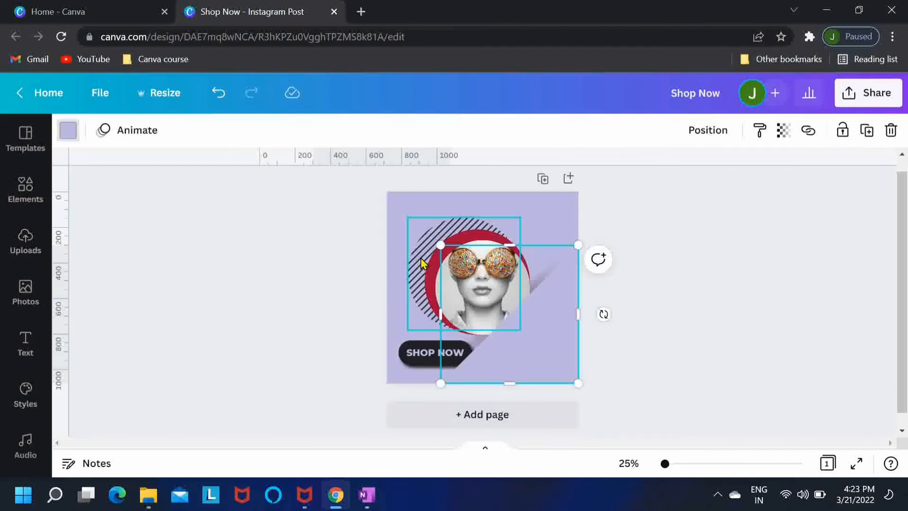
pyautogui.click(326, 332)
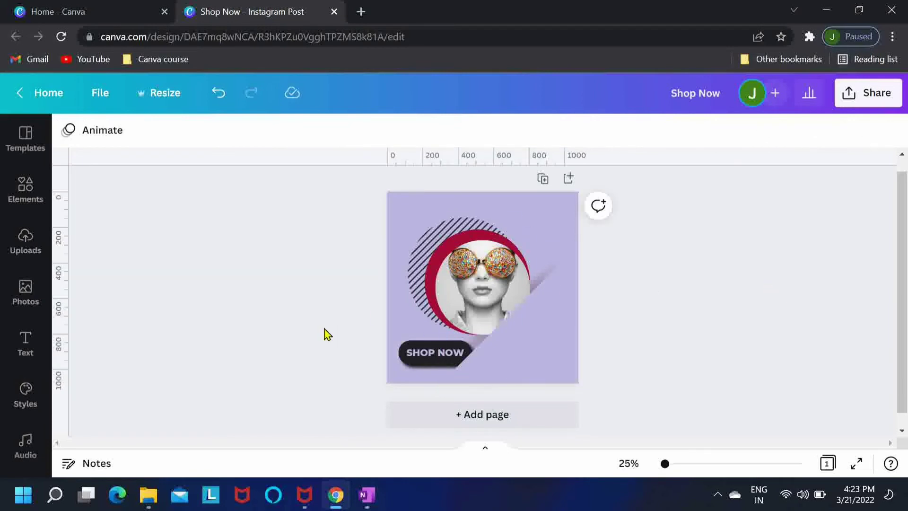
# Bring the SHOP NOW button to the front of all elements via Position
pyautogui.click(434, 351)
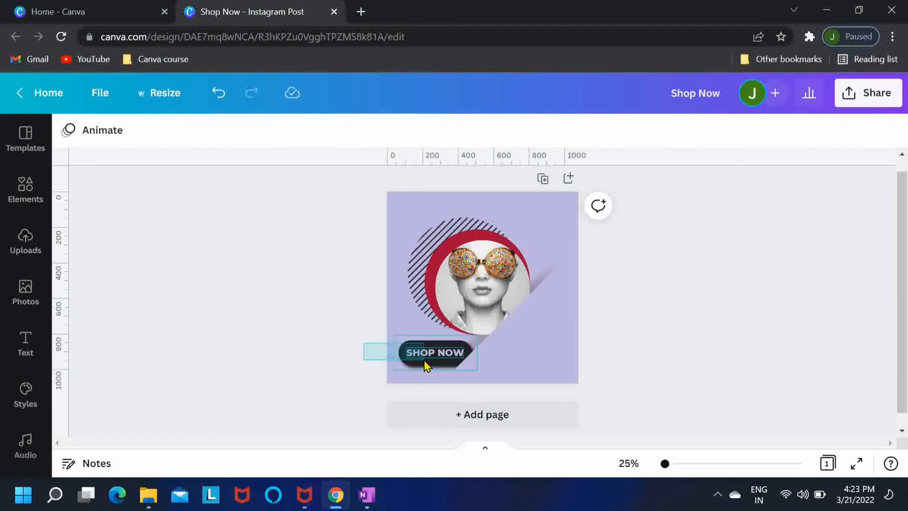
pyautogui.click(434, 353)
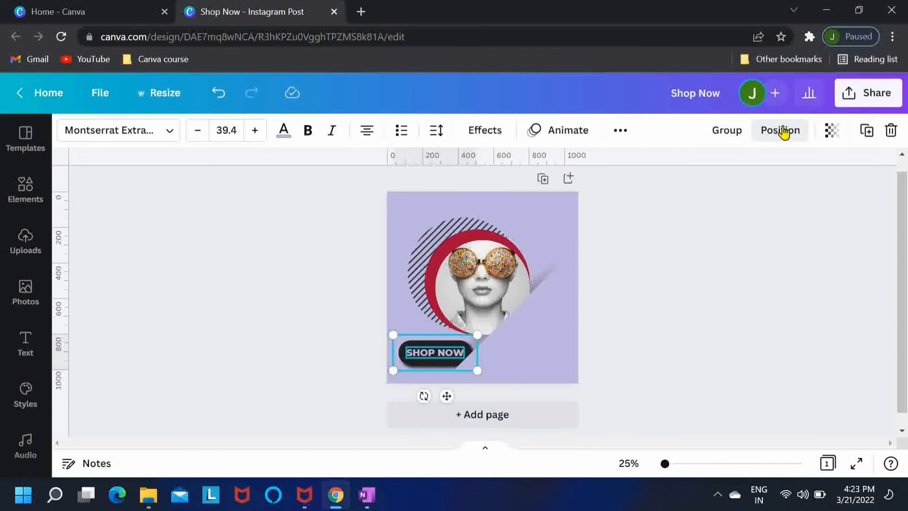
pyautogui.click(780, 130)
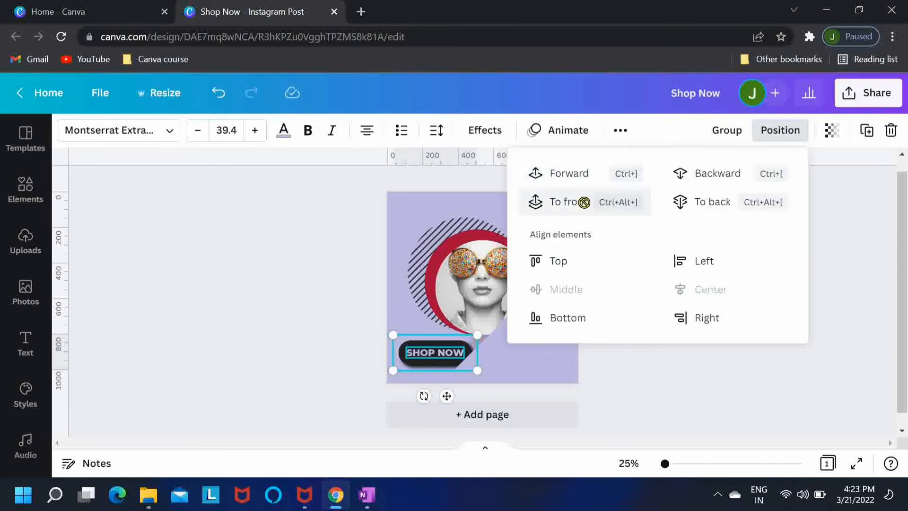
pyautogui.click(690, 365)
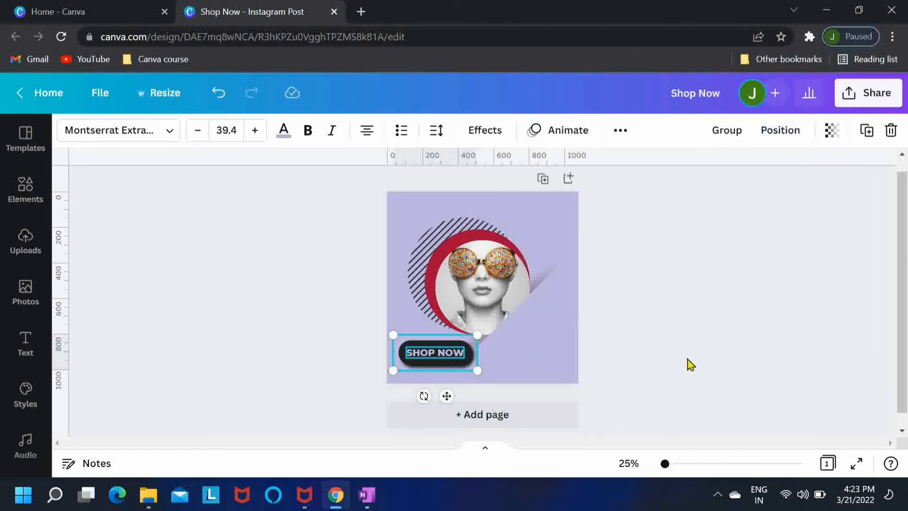
pyautogui.click(690, 365)
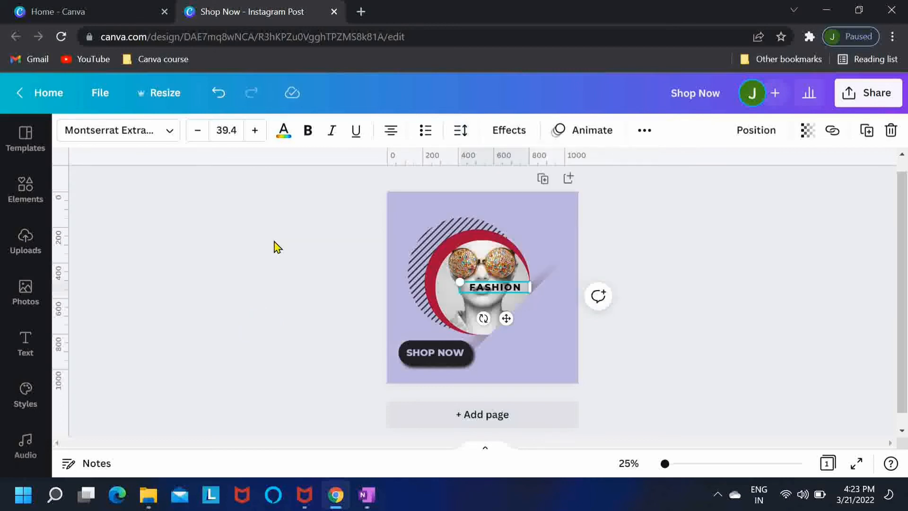
# Place the rotated red FASHION and black SALE text along the triangle bottom right and resize it
pyautogui.click(284, 131)
pyautogui.write('SALE')
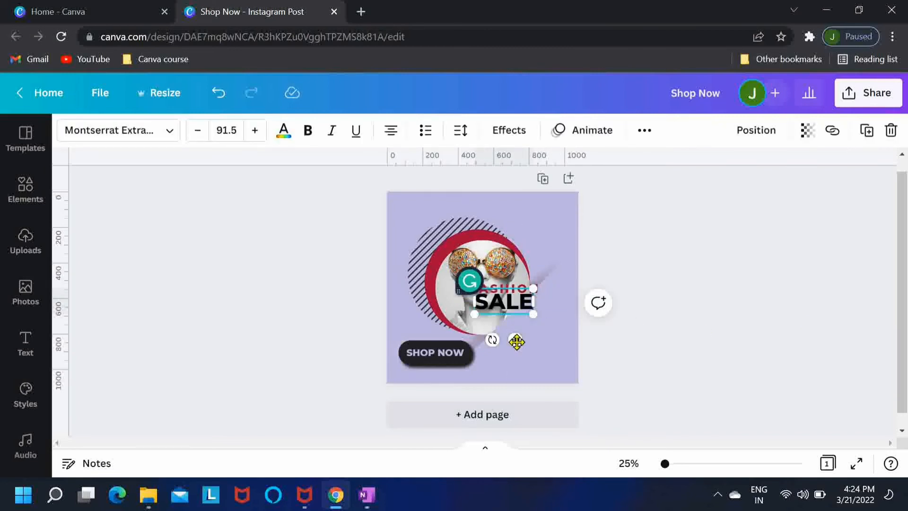
pyautogui.click(757, 129)
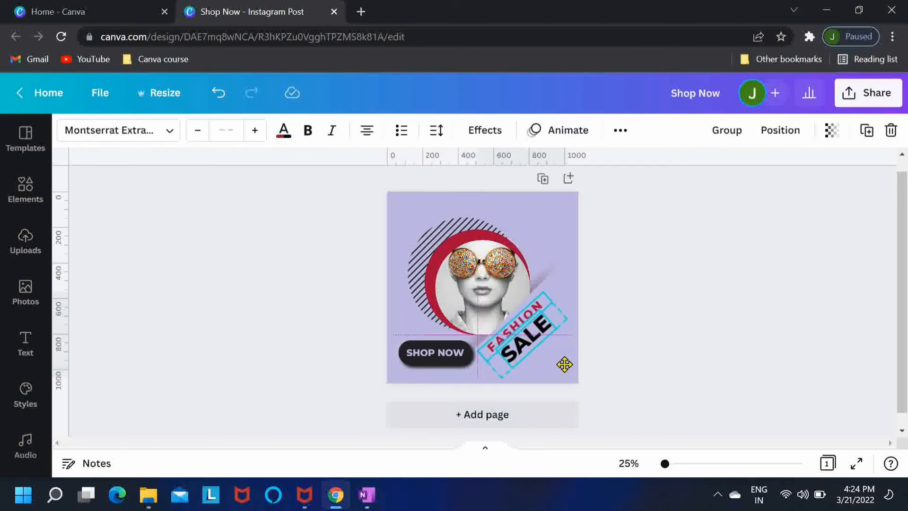
pyautogui.click(541, 335)
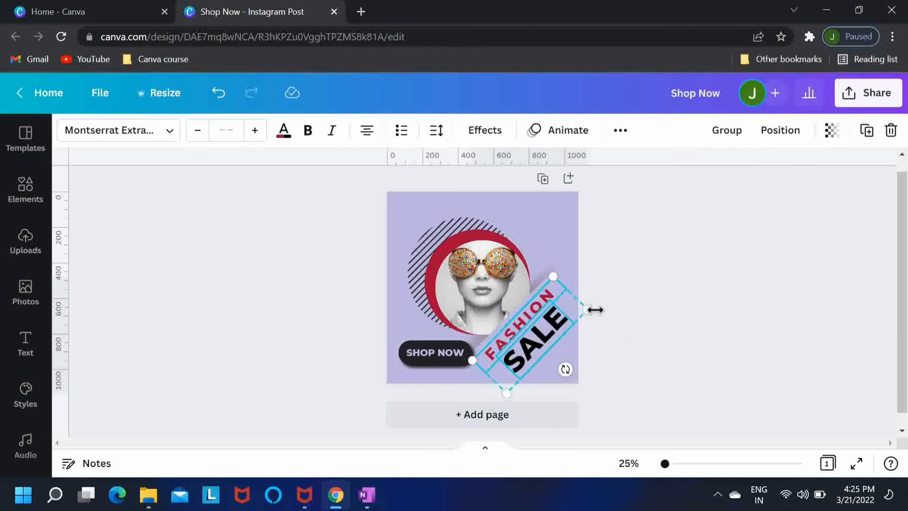
pyautogui.click(705, 312)
pyautogui.write('50')
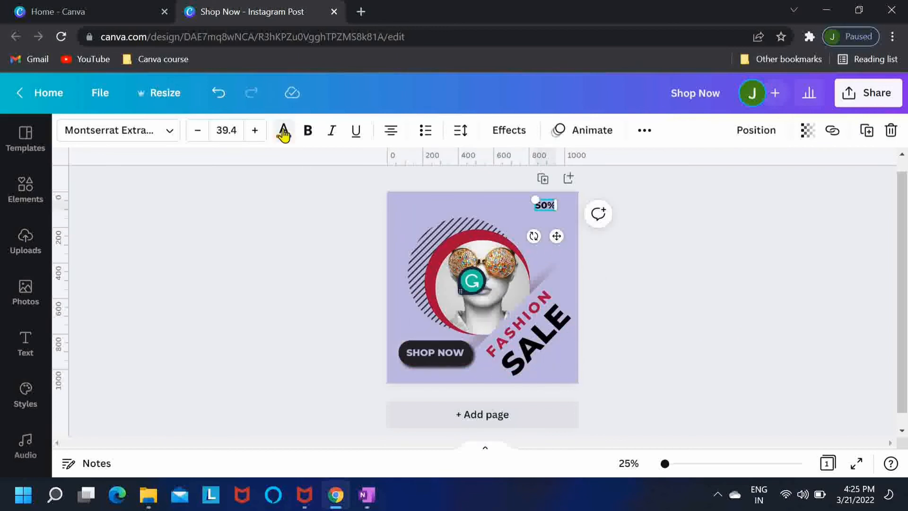
# Colour the 50% text red with black OFF beneath it in the top-right corner
pyautogui.click(283, 130)
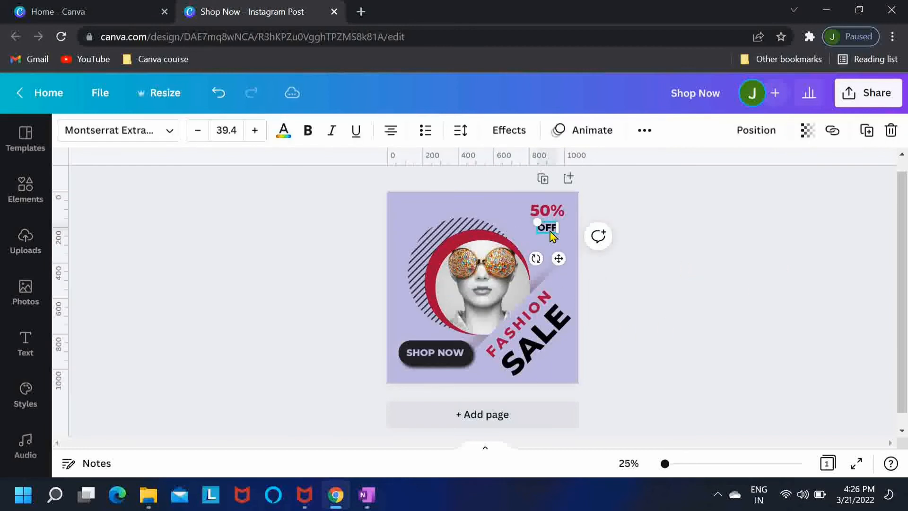
pyautogui.click(705, 290)
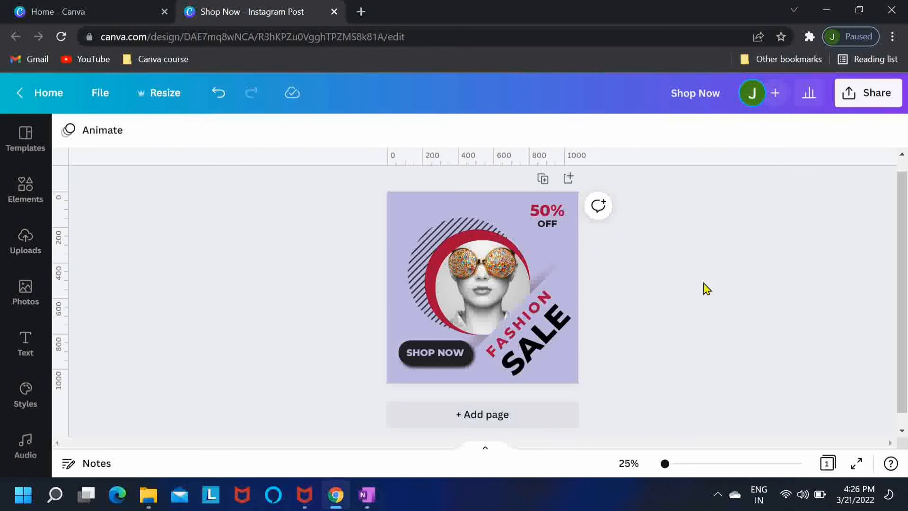
pyautogui.click(537, 344)
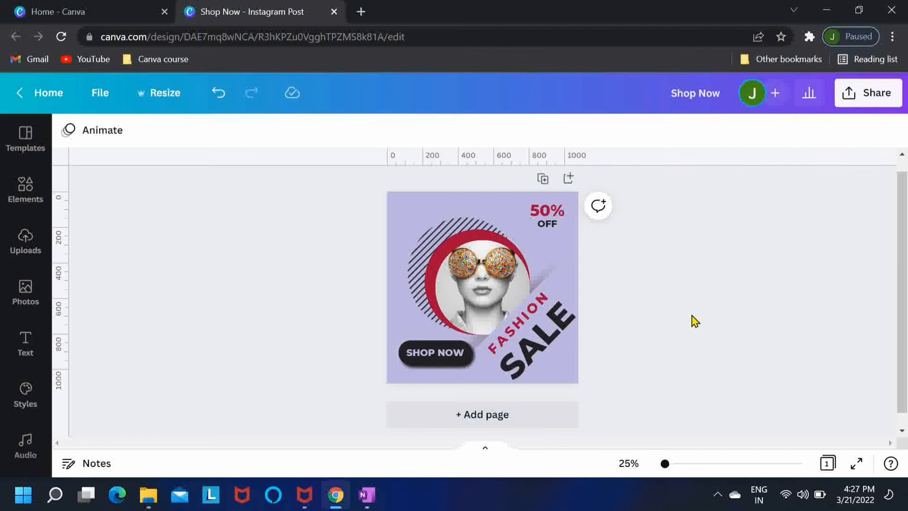
pyautogui.moveTo(33, 201)
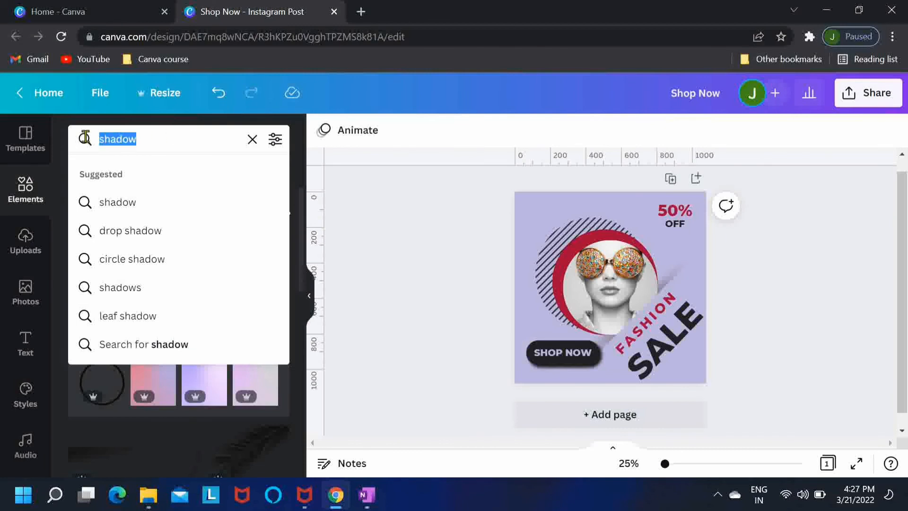
# Add a dotted pattern graphic from Elements and recolour it red
pyautogui.write('dotted pattern')
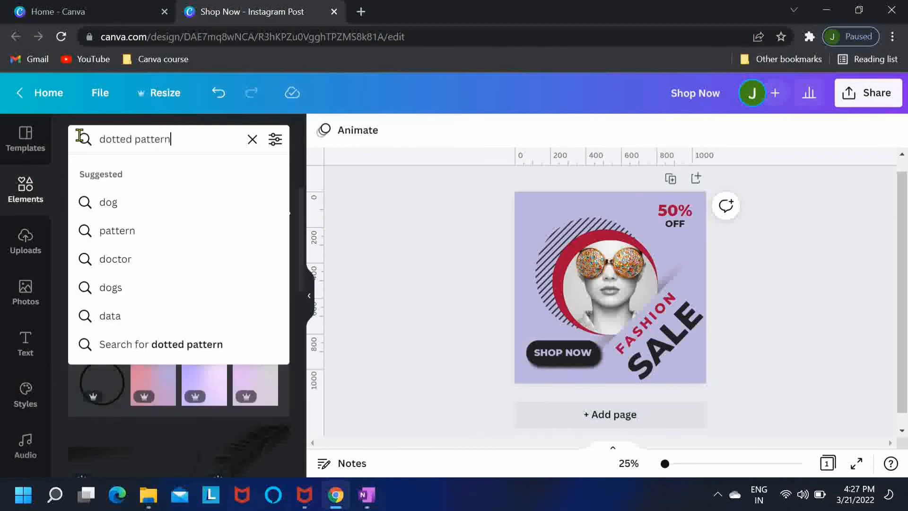
pyautogui.press('Enter')
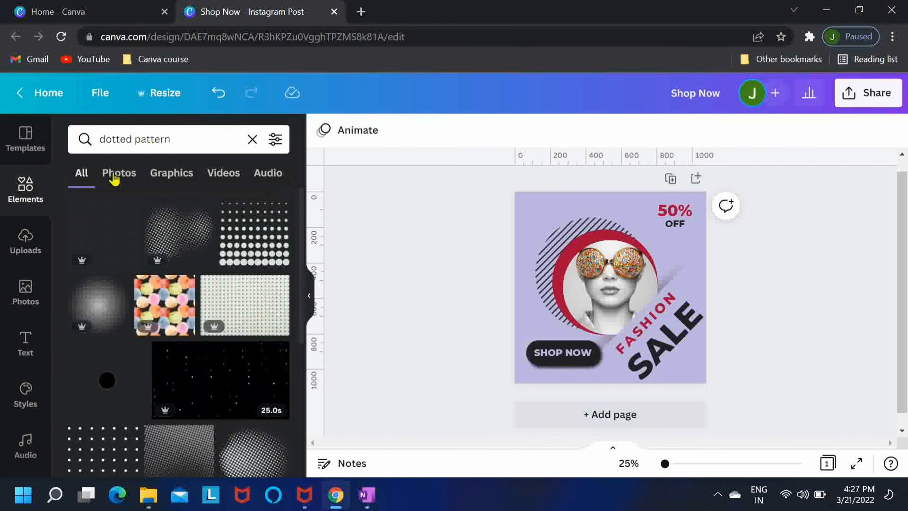
pyautogui.click(611, 292)
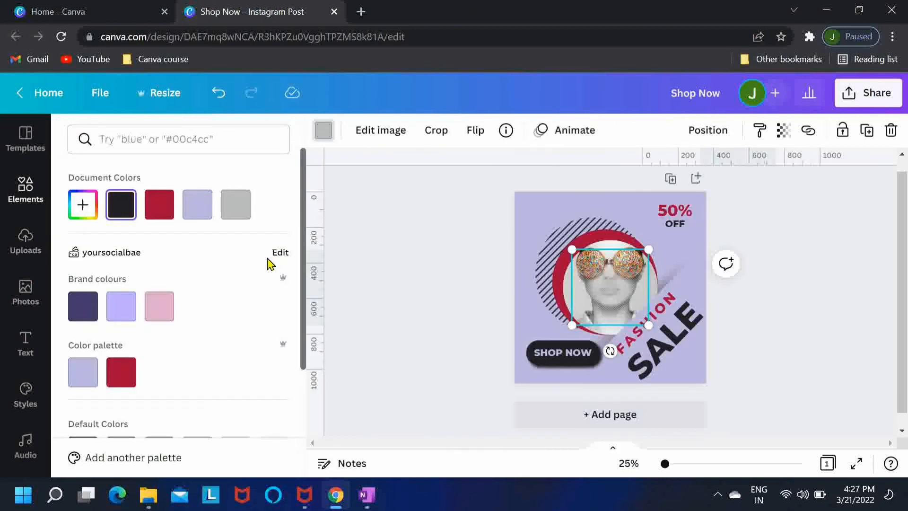
pyautogui.click(159, 204)
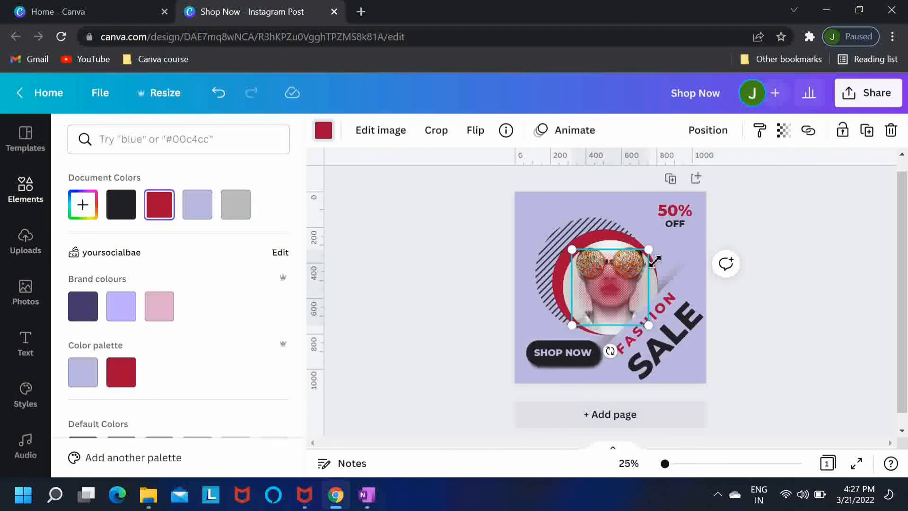
# Enlarge the dotted pattern, send it backward and position it behind the red circle
pyautogui.moveTo(650, 249); pyautogui.dragTo(666, 234)
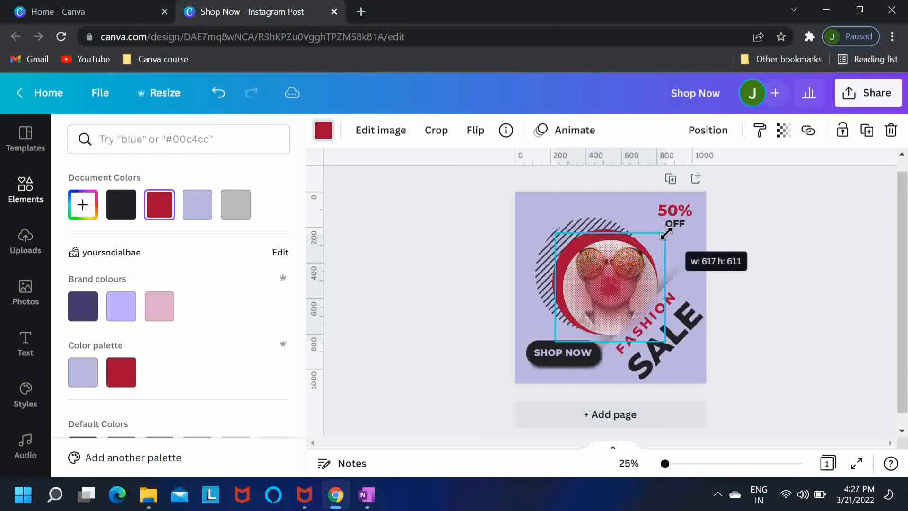
pyautogui.moveTo(665, 235); pyautogui.dragTo(676, 224)
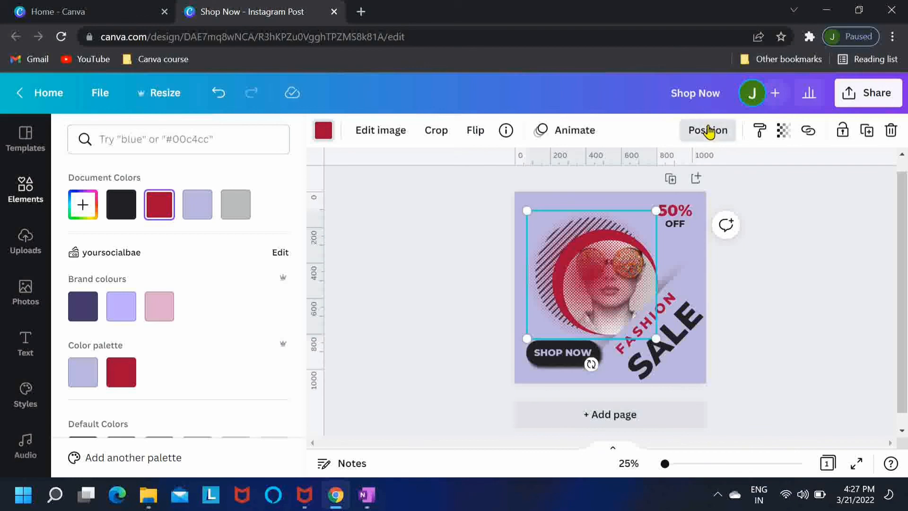
pyautogui.click(708, 129)
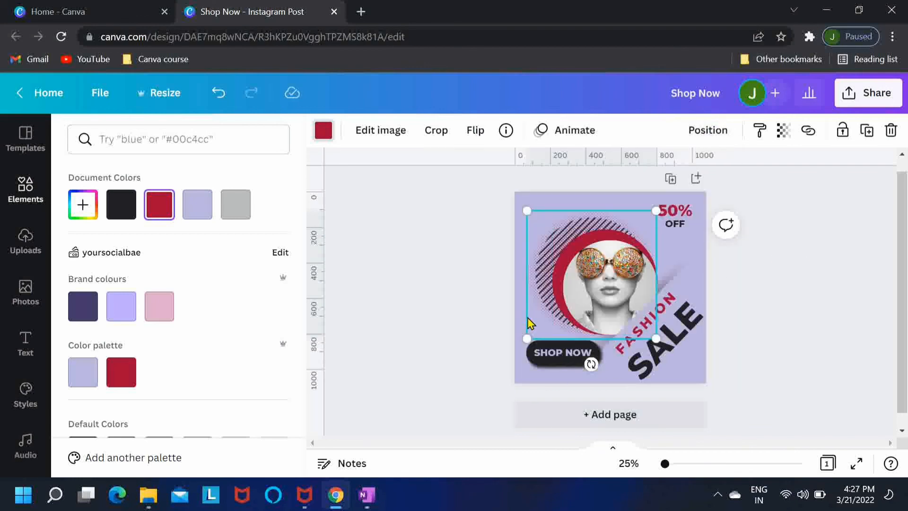
pyautogui.moveTo(538, 332)
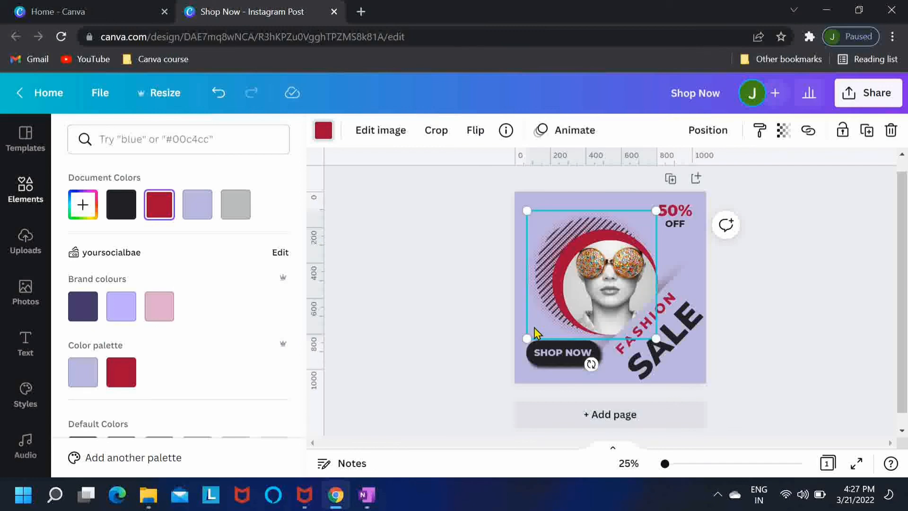
pyautogui.moveTo(533, 332); pyautogui.dragTo(531, 323)
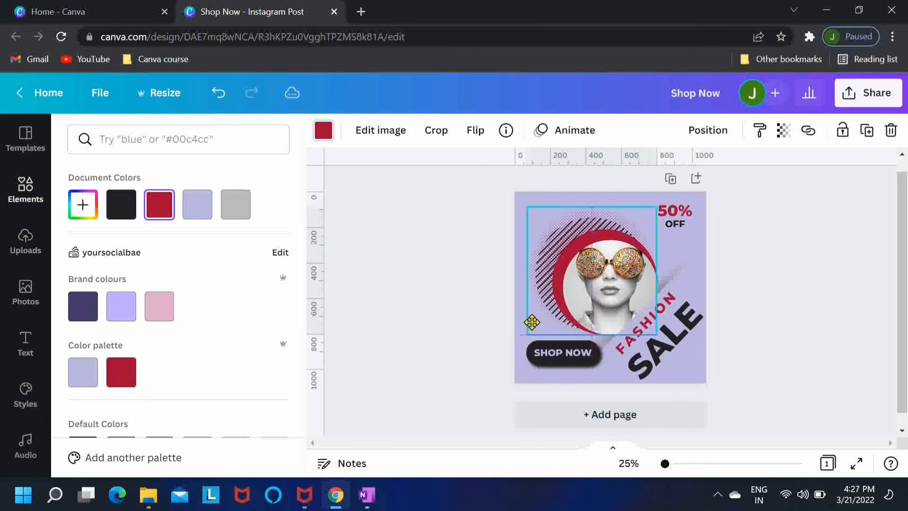